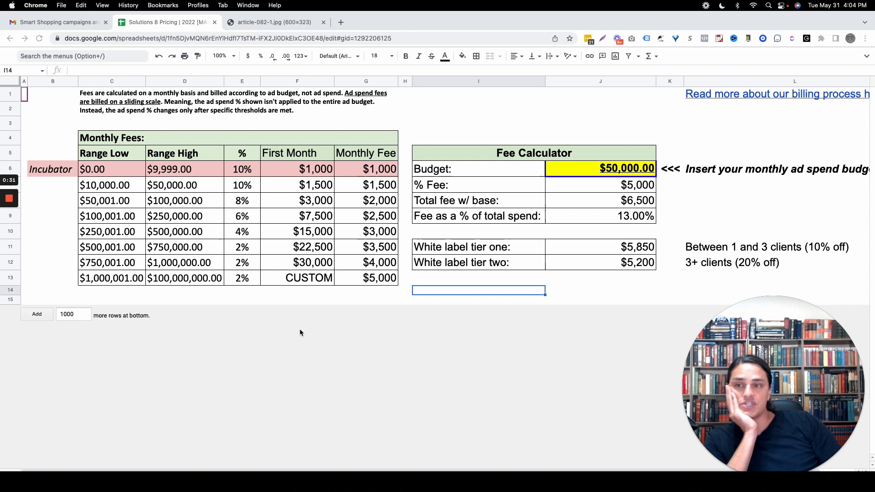
mouse_move(300, 299)
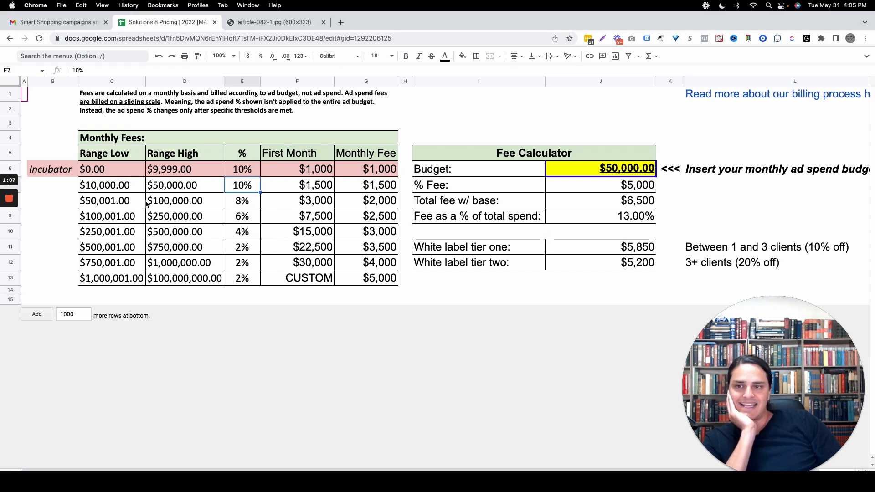
- Review the 8% third-tier rate and select the First Month fee values from $1,000 to $30,000
left_click(242, 200)
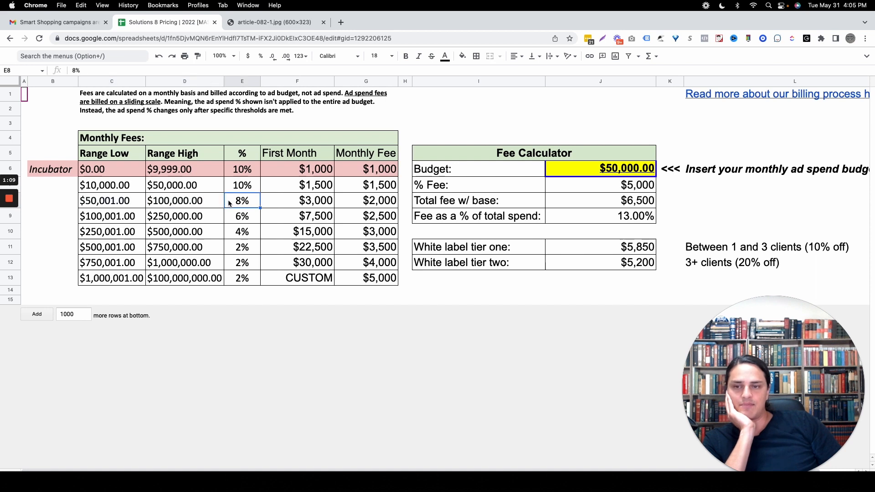
mouse_move(224, 321)
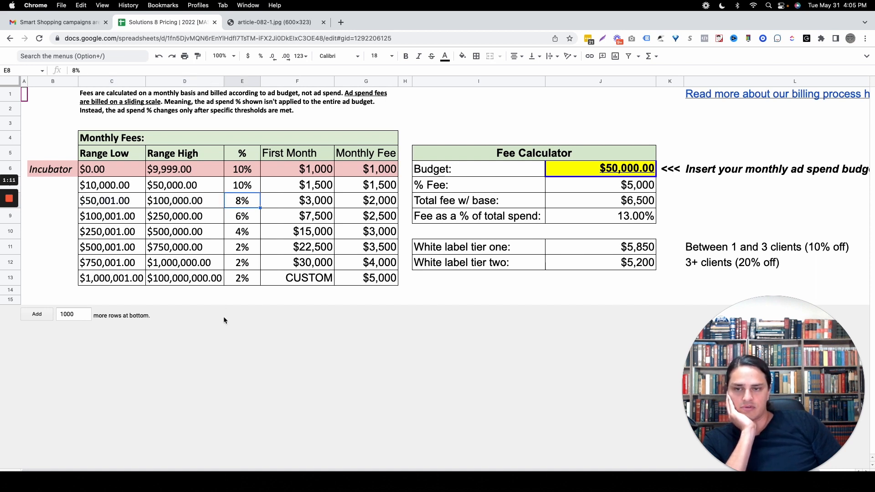
mouse_move(414, 298)
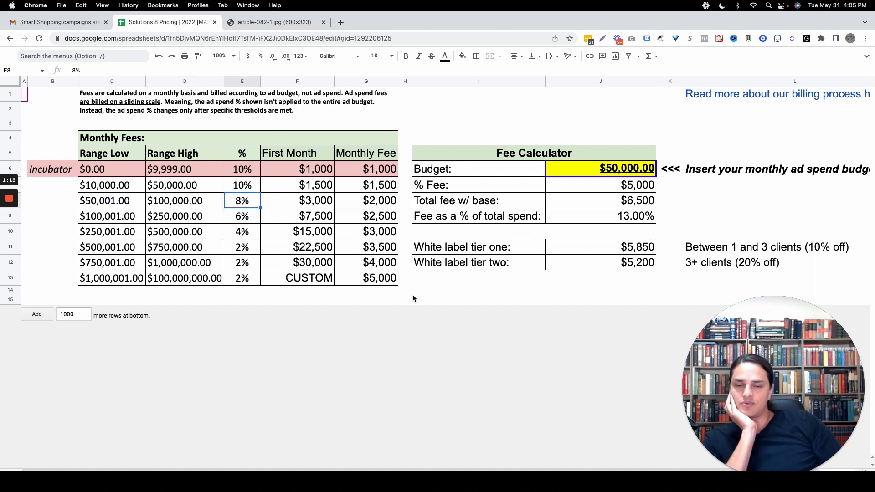
mouse_move(199, 279)
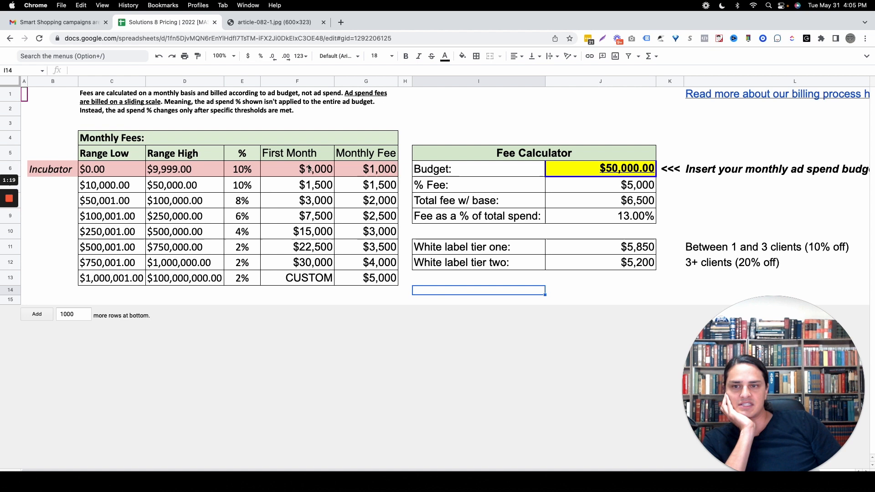
left_click(297, 170)
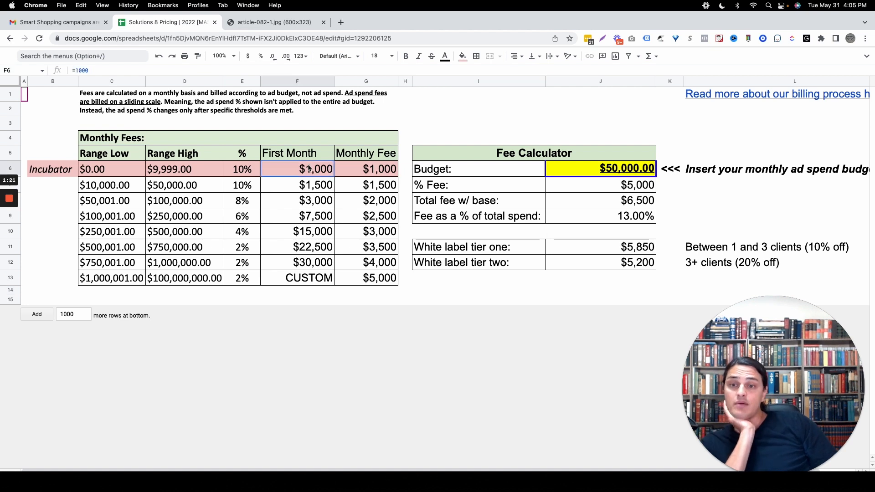
left_click_drag(297, 169, 296, 278)
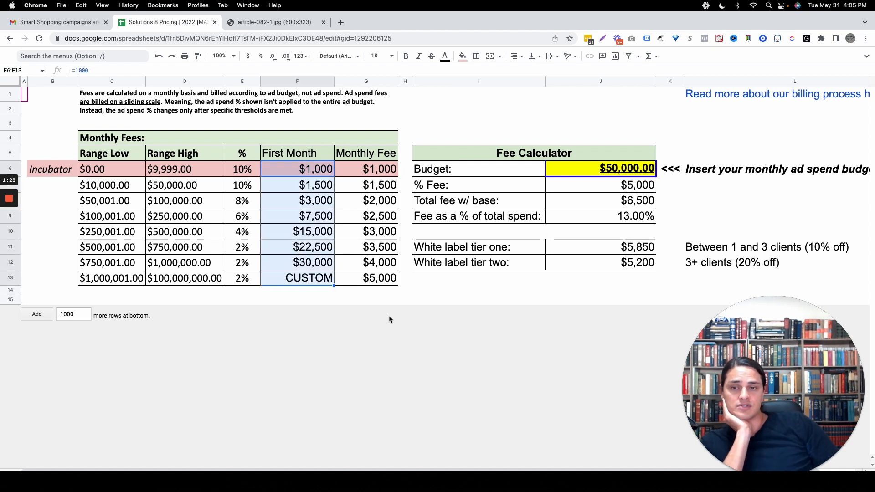
mouse_move(432, 306)
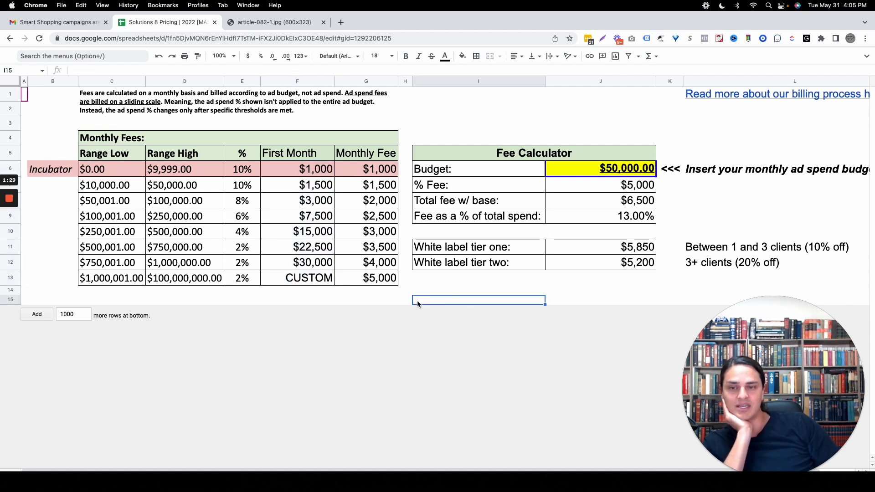
mouse_move(320, 298)
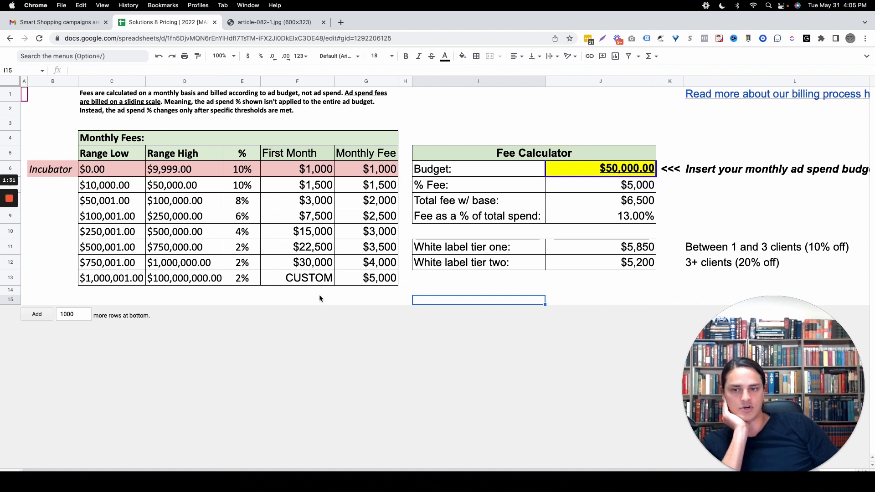
mouse_move(315, 300)
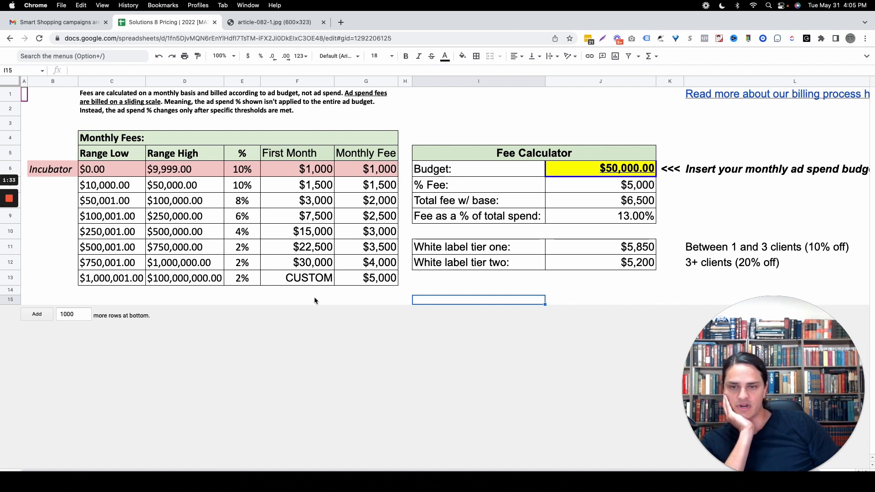
mouse_move(303, 177)
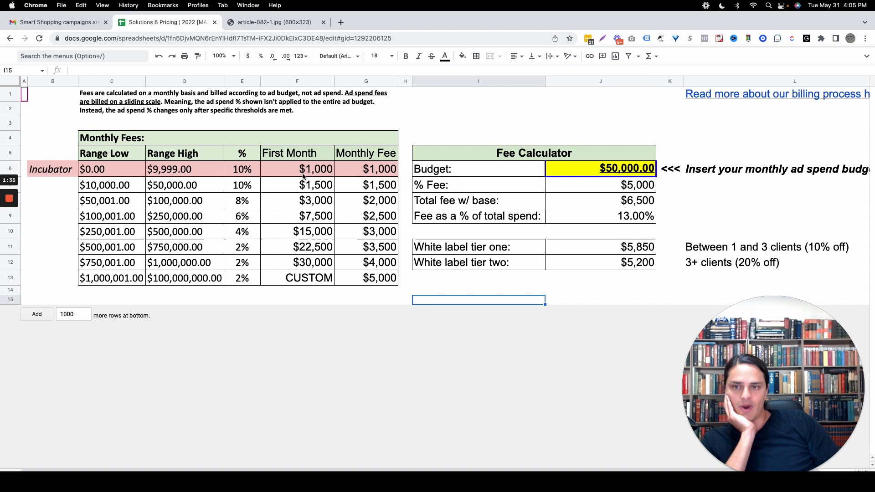
left_click_drag(317, 169, 313, 262)
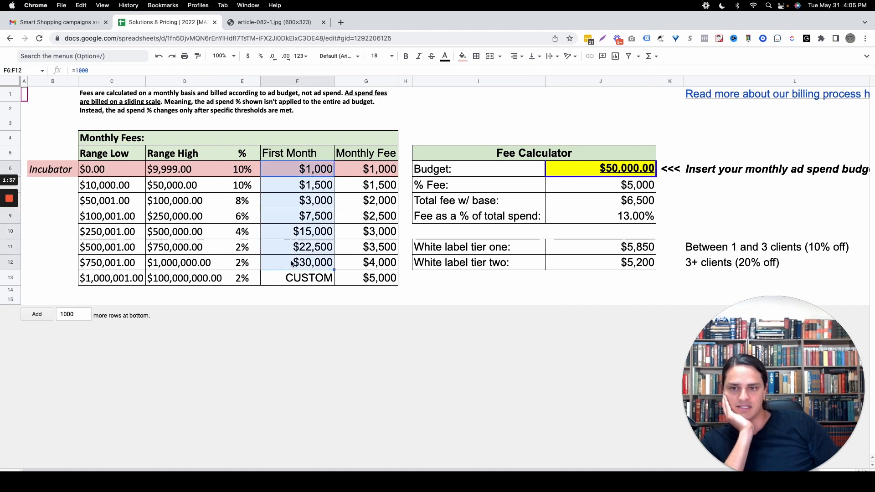
mouse_move(292, 314)
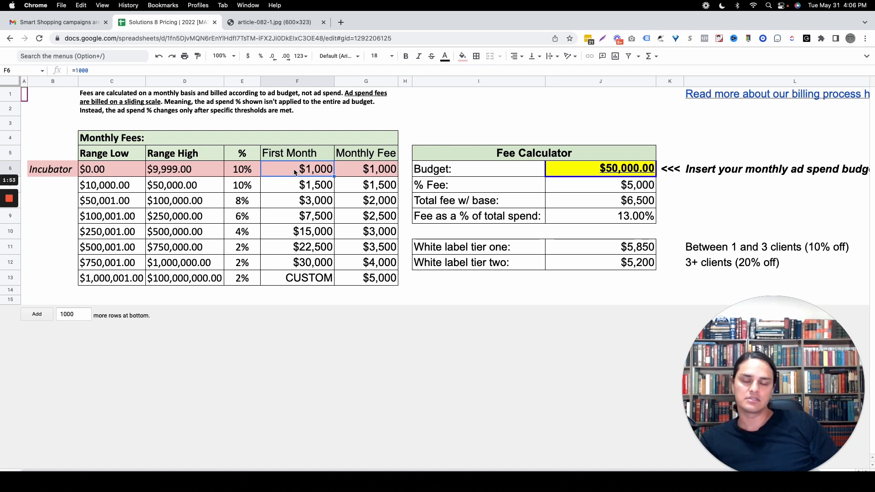
mouse_move(302, 150)
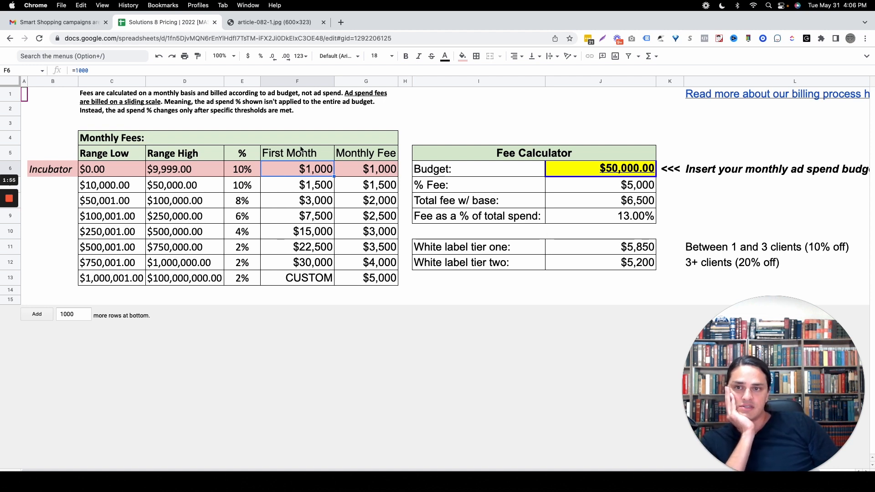
- Hide the First Month column, then review the $1,000 and $2,500 monthly fees and the 6% rate
right_click(297, 81)
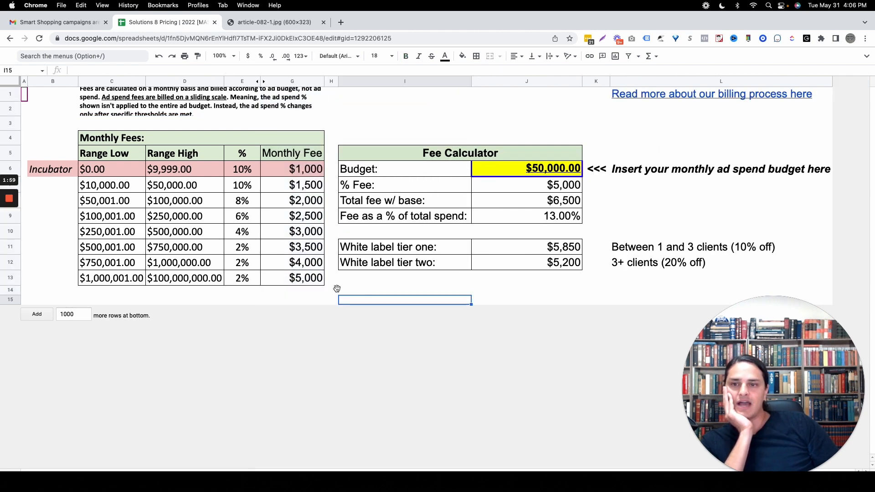
left_click(293, 170)
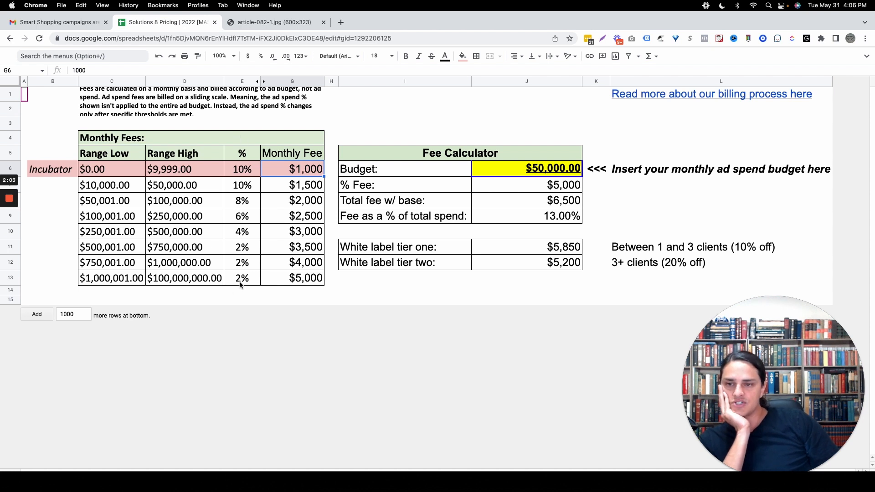
mouse_move(222, 206)
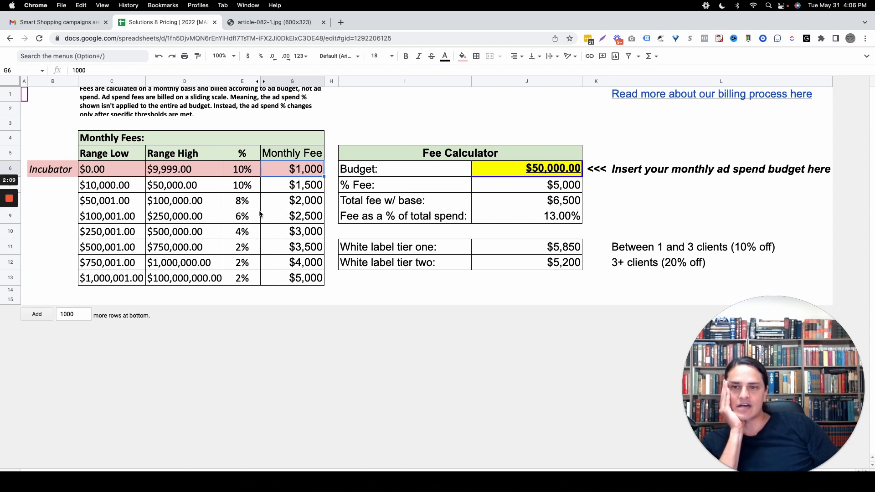
left_click(292, 216)
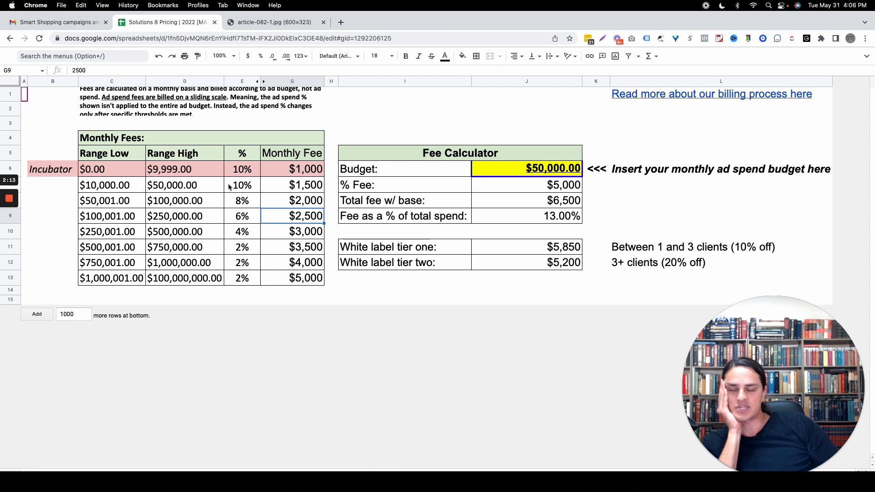
left_click(241, 216)
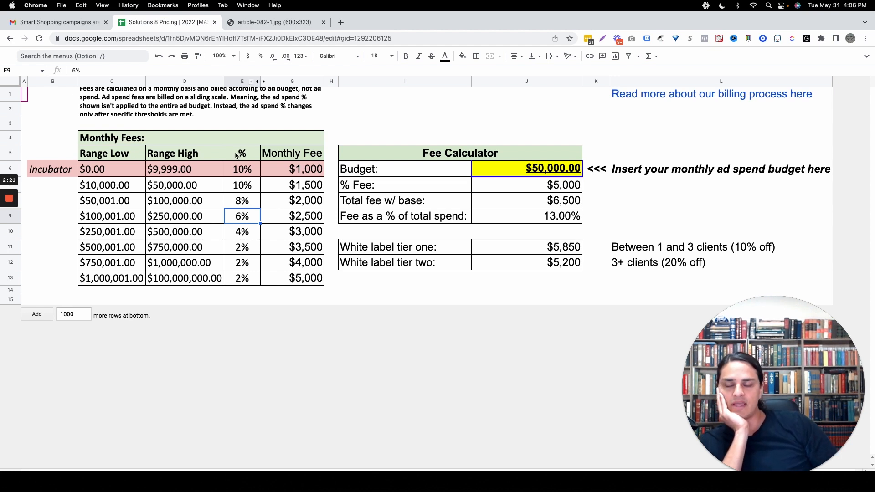
- View the Federal Tax Brackets chart of sliding-scale rates, then return to the pricing spreadsheet
left_click(272, 22)
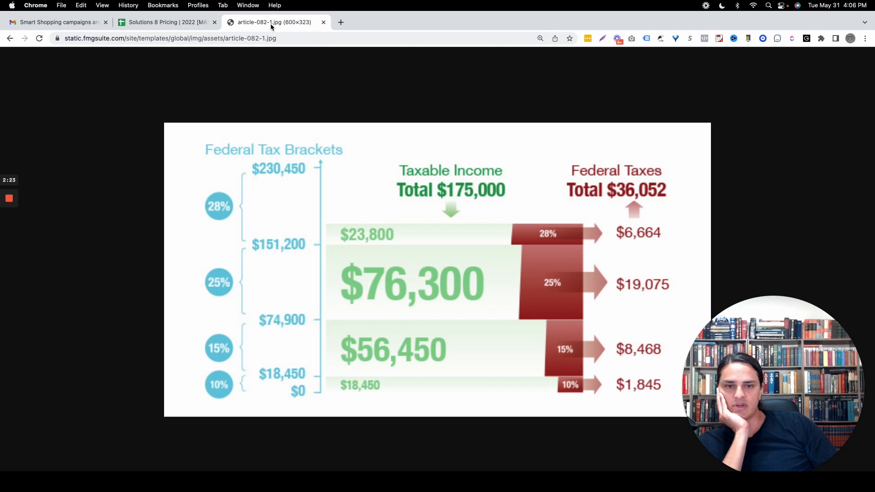
mouse_move(325, 375)
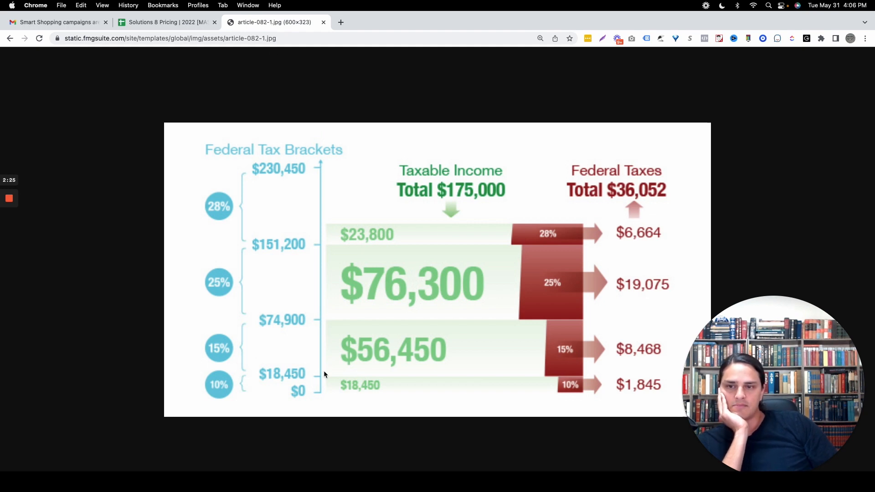
mouse_move(503, 161)
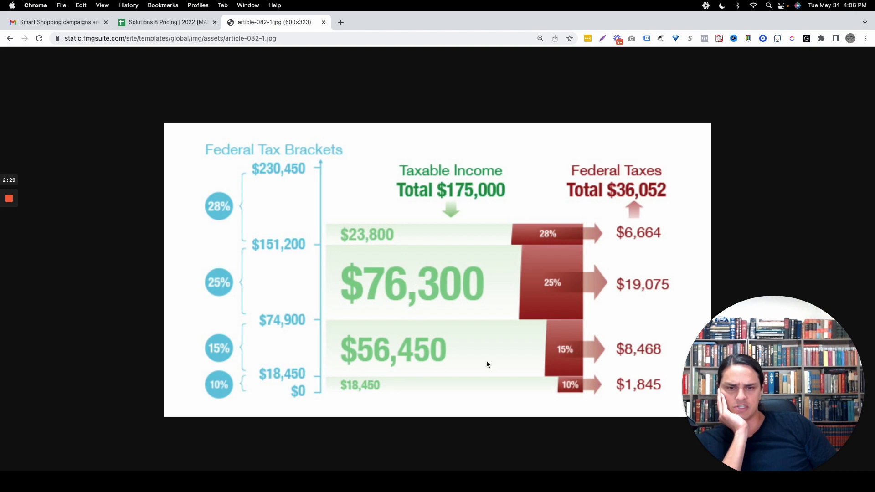
mouse_move(252, 396)
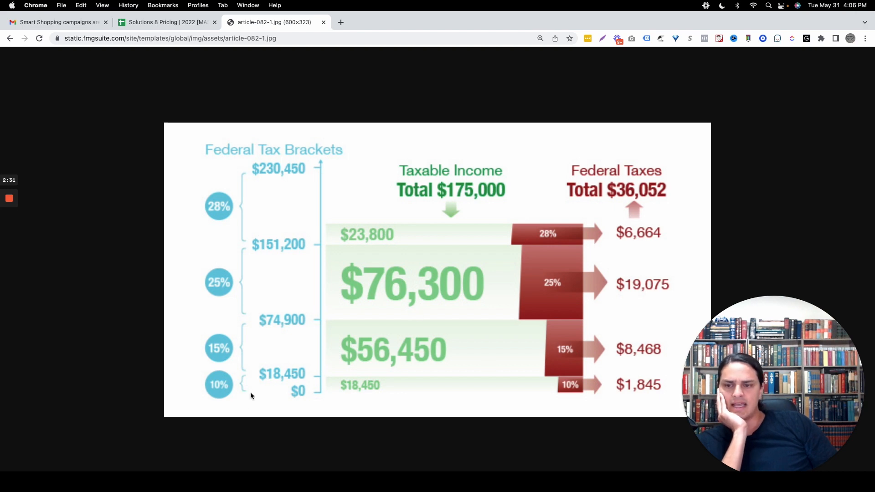
mouse_move(217, 391)
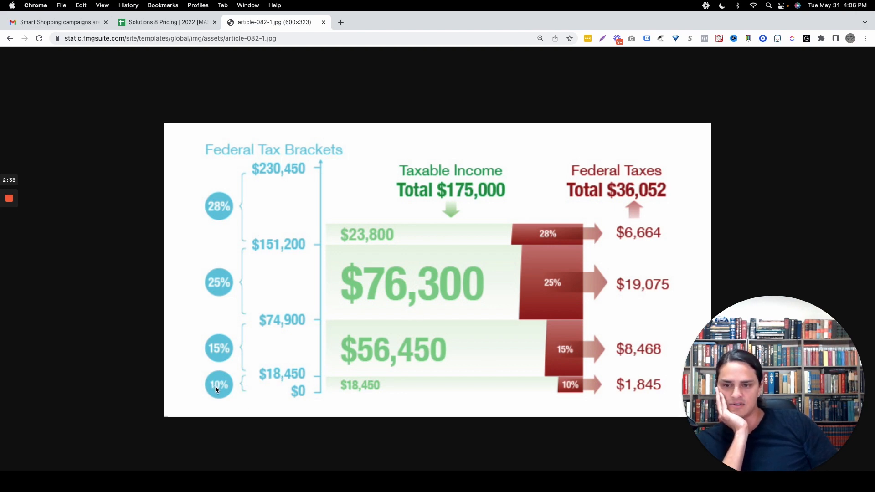
mouse_move(279, 323)
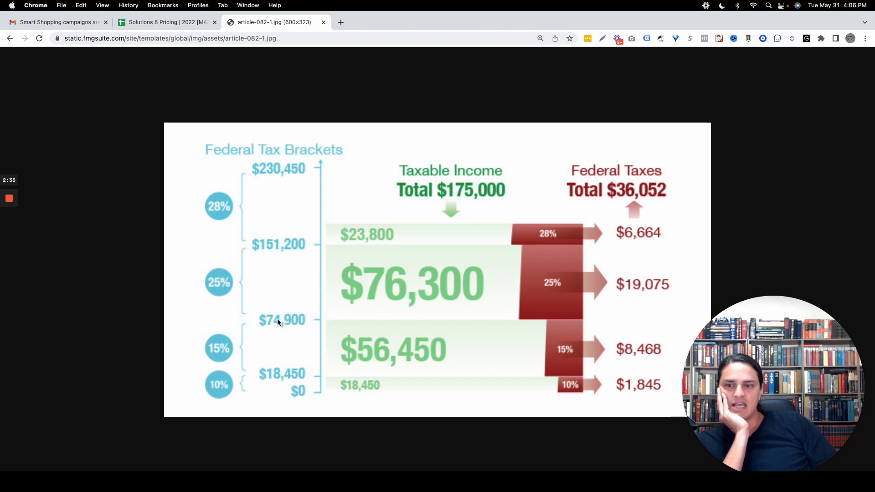
mouse_move(228, 352)
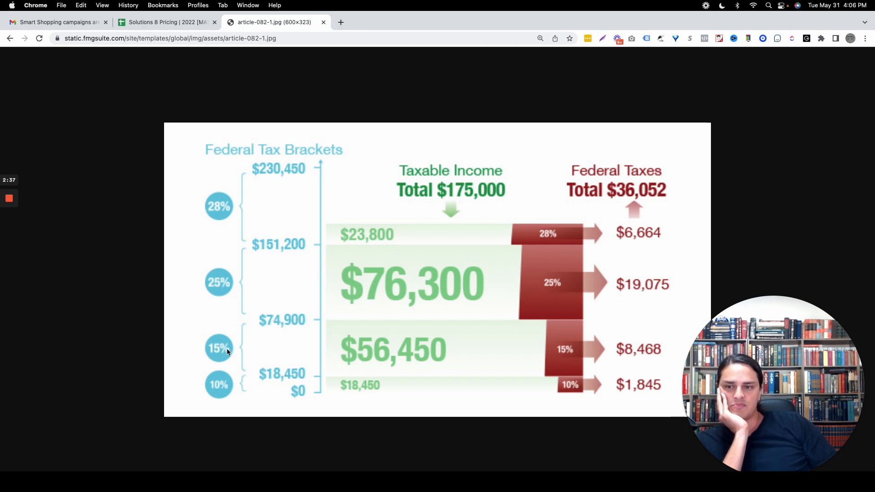
mouse_move(221, 320)
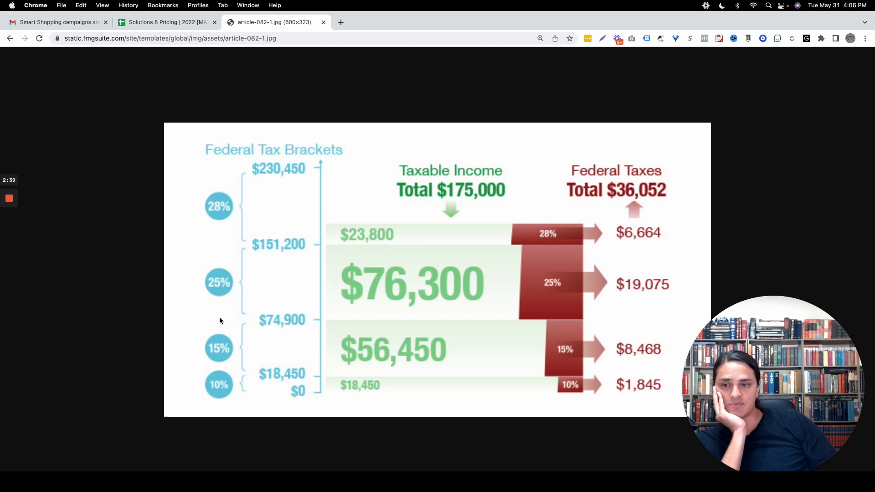
mouse_move(261, 321)
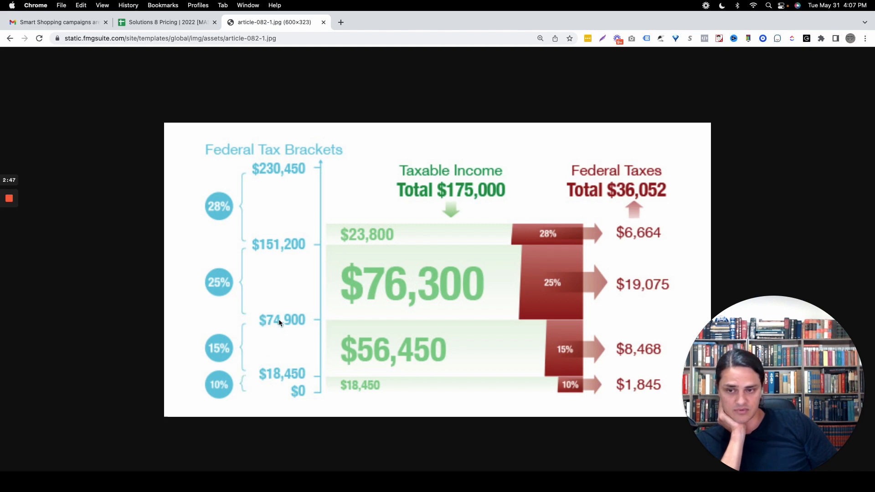
mouse_move(273, 382)
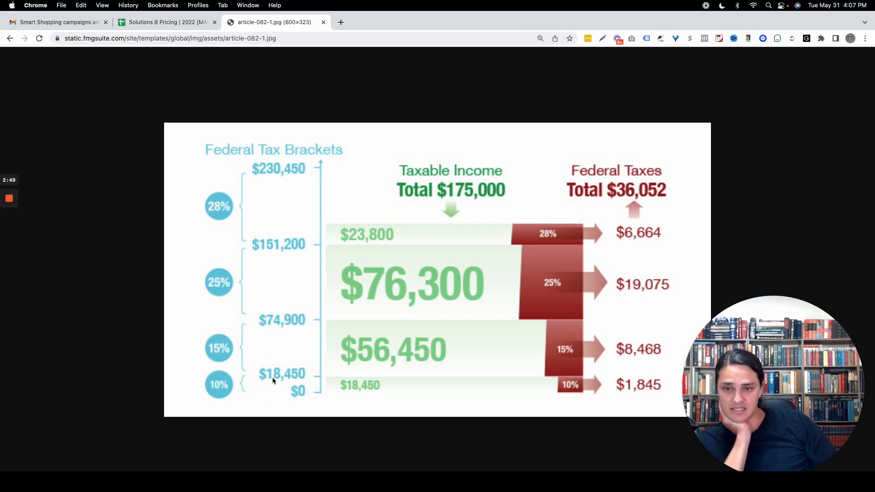
mouse_move(270, 304)
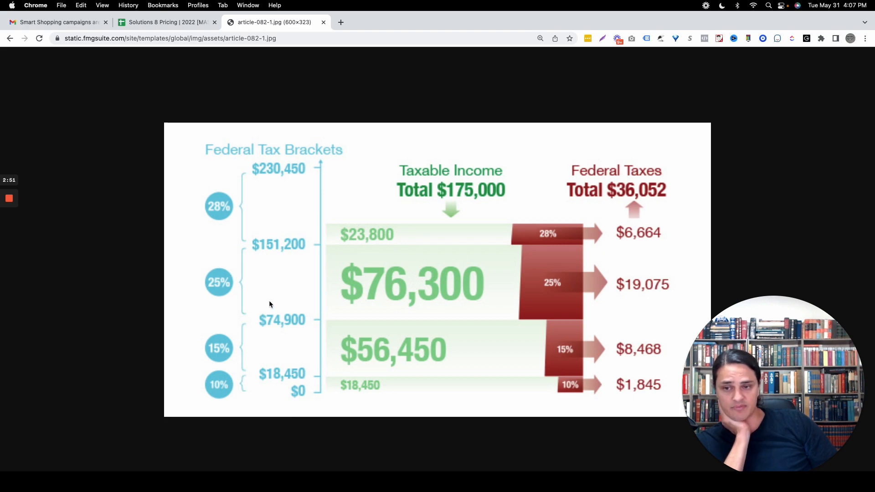
mouse_move(266, 251)
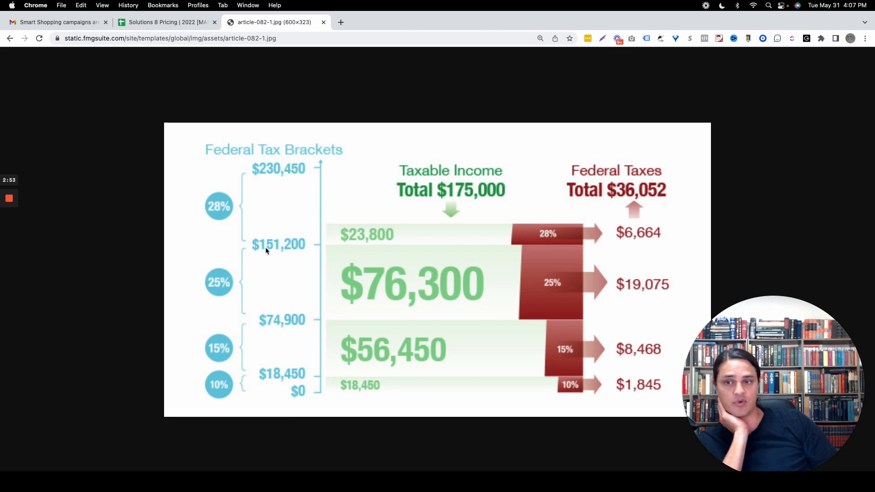
mouse_move(270, 242)
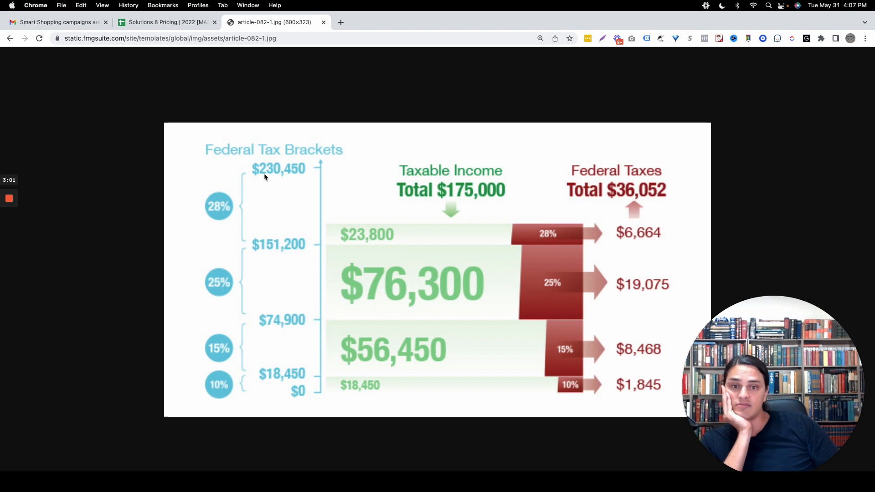
mouse_move(449, 259)
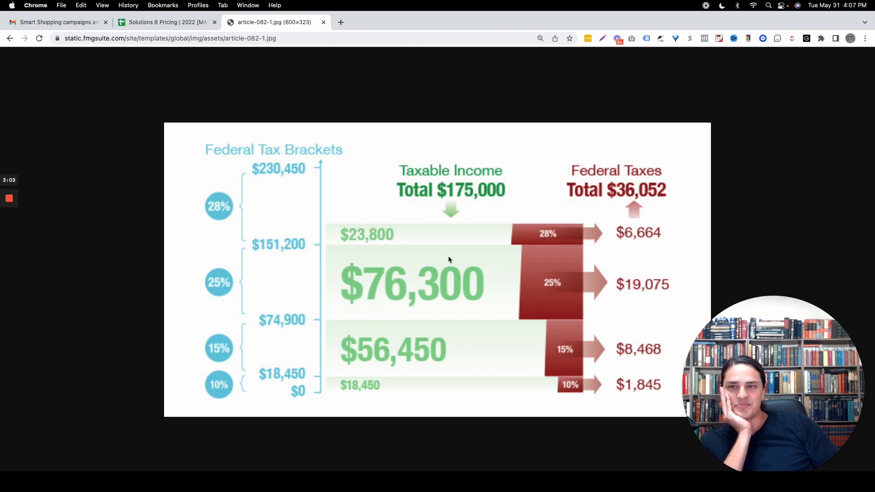
left_click(166, 22)
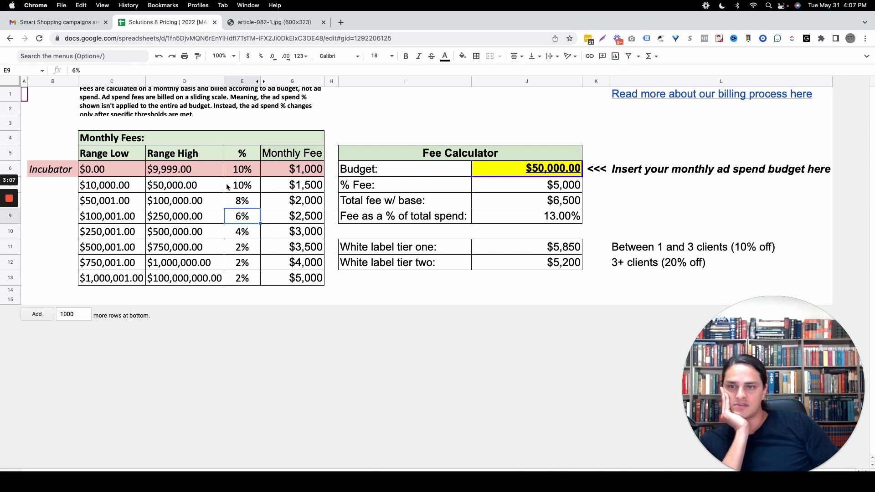
- Review the first fee ranges and 8% tier, then set the Fee Calculator budget to 60000
left_click_drag(111, 169, 186, 185)
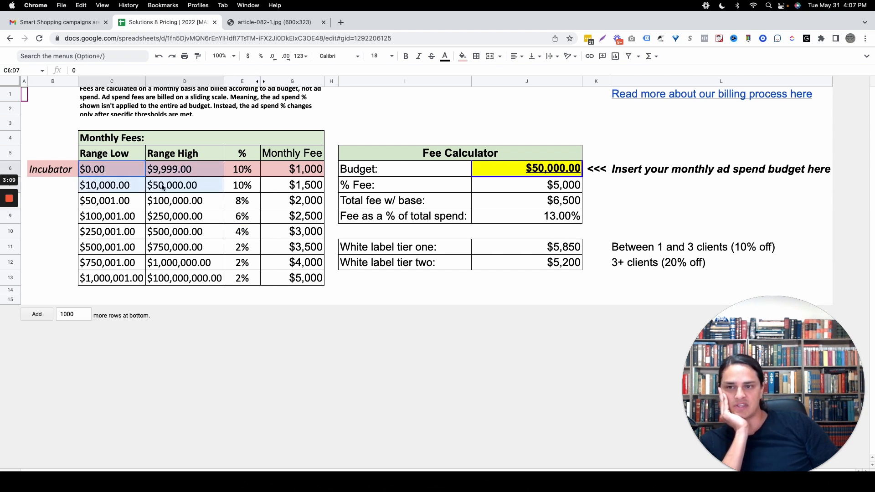
left_click(243, 201)
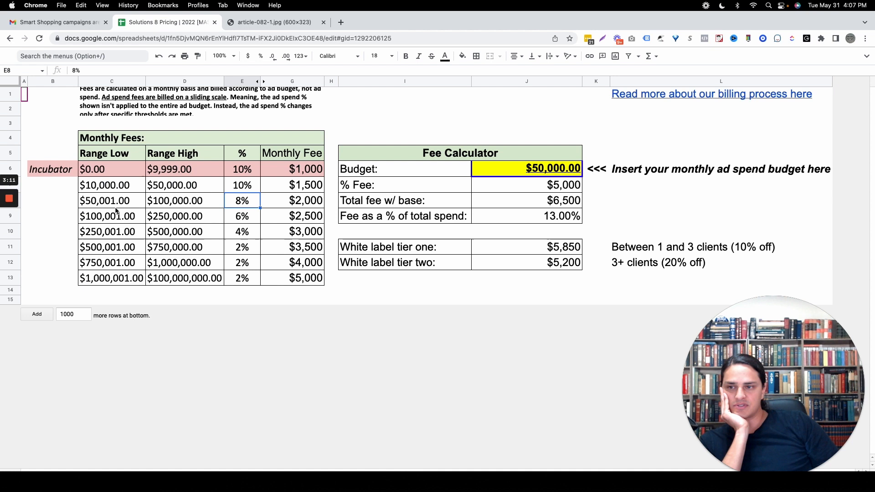
mouse_move(66, 217)
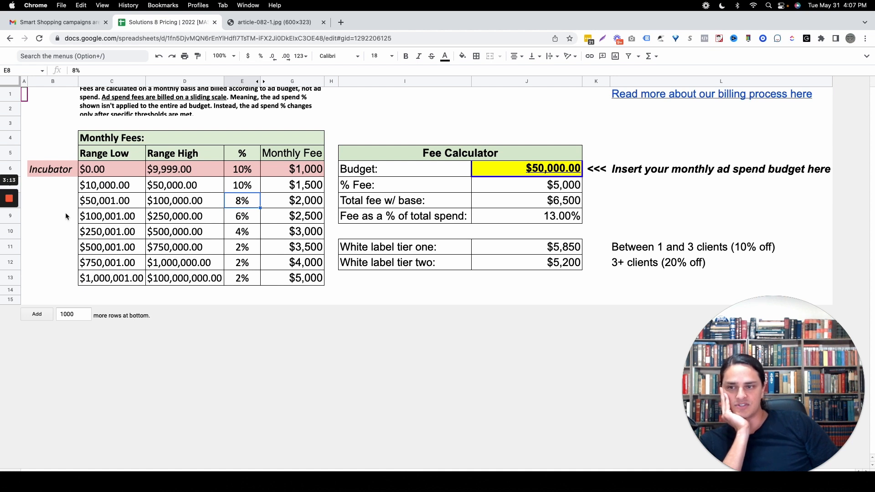
left_click(527, 169)
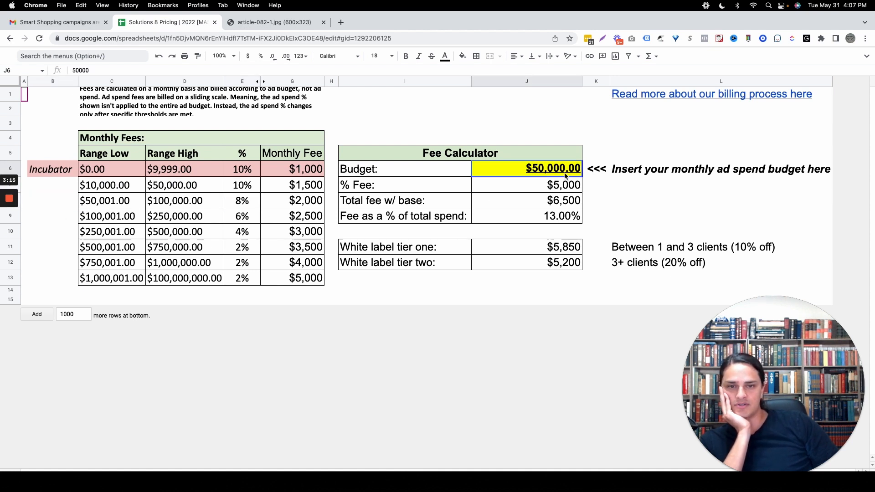
type("60000")
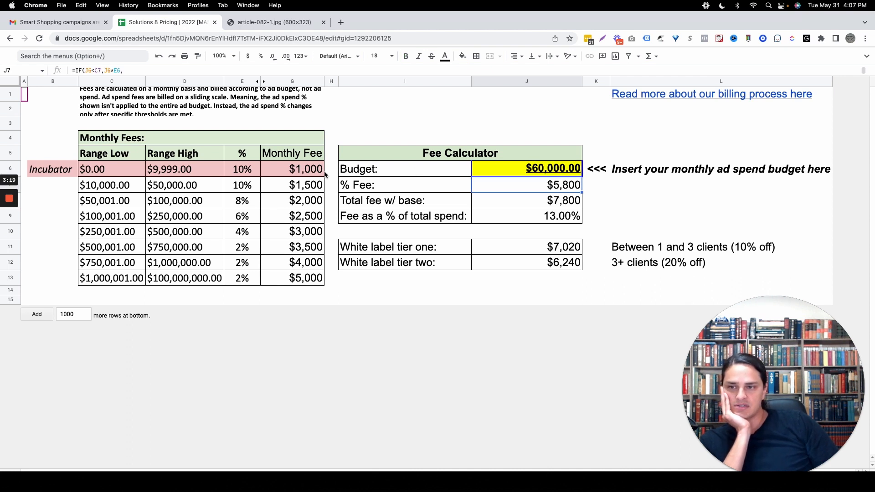
left_click(292, 201)
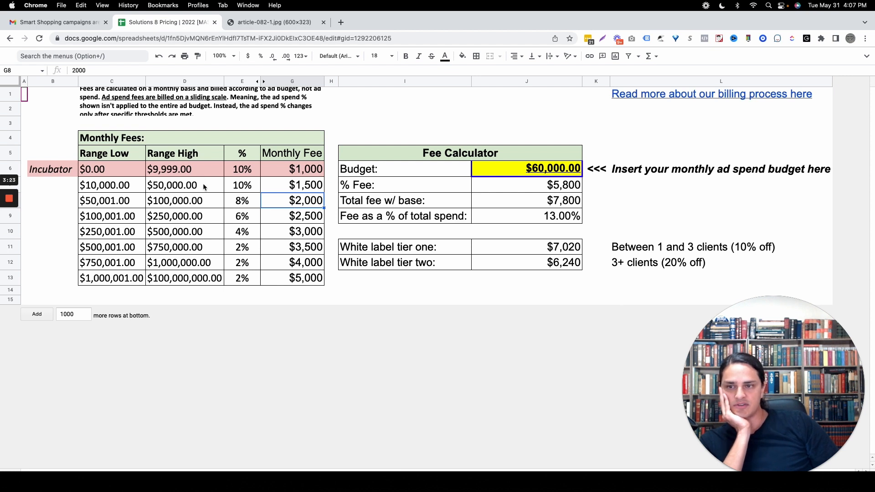
mouse_move(60, 204)
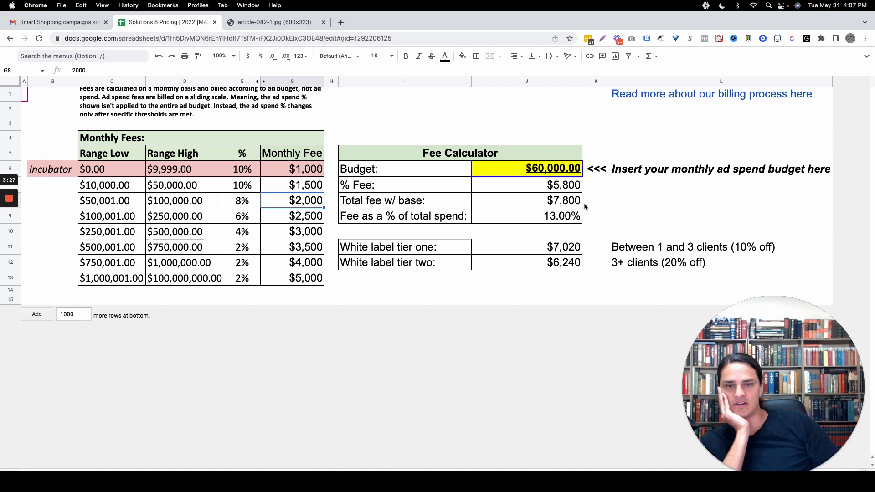
mouse_move(430, 222)
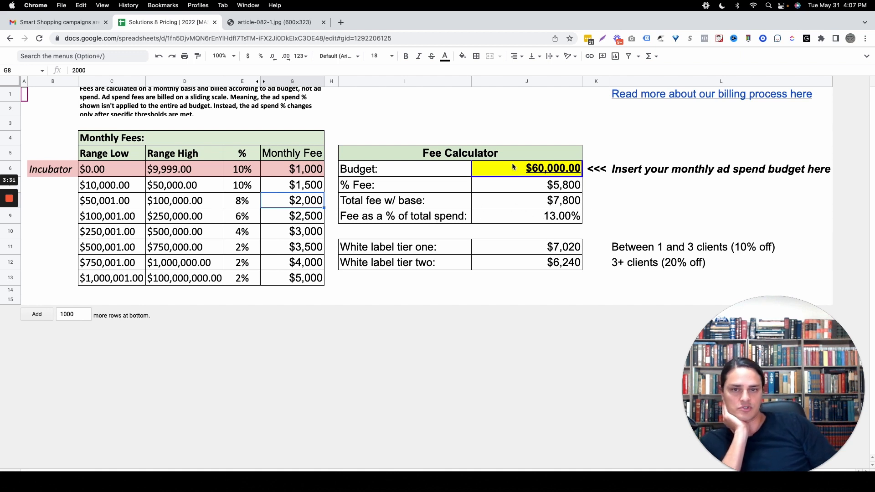
- Change the budget to 10, then to $1,000,000, yielding a $34,000 total fee at 3.40%
type("10")
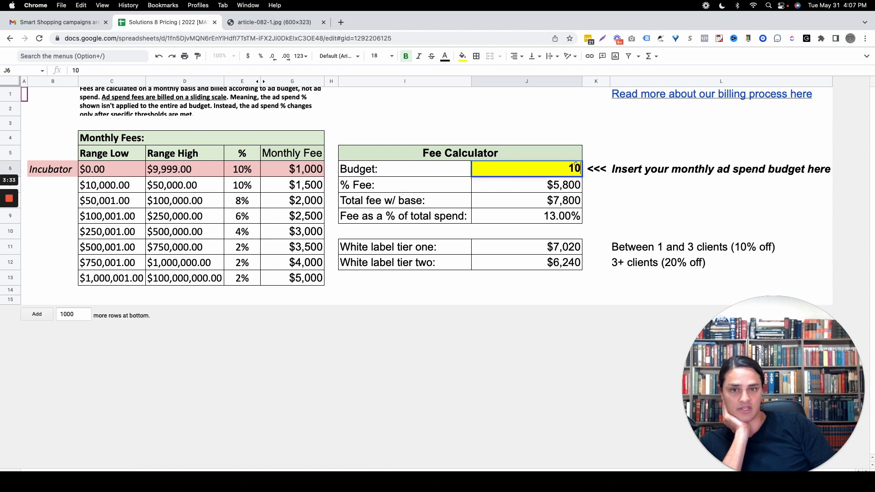
type("1000000")
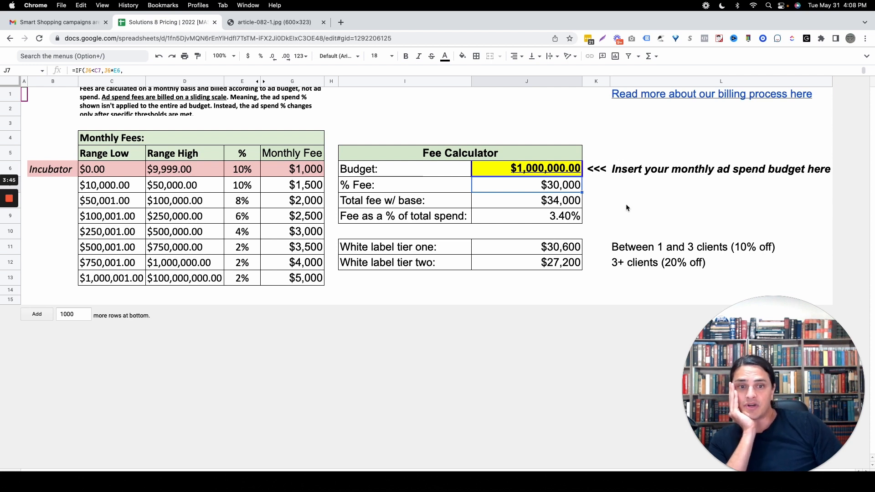
mouse_move(470, 286)
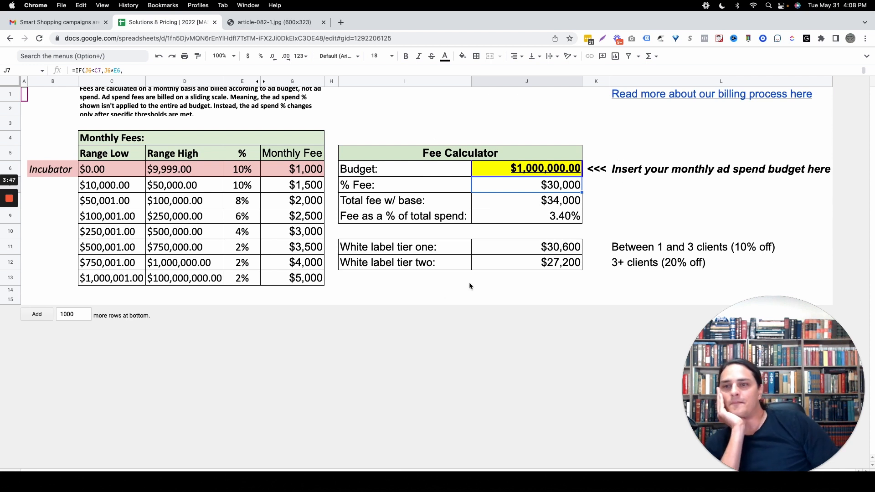
mouse_move(249, 270)
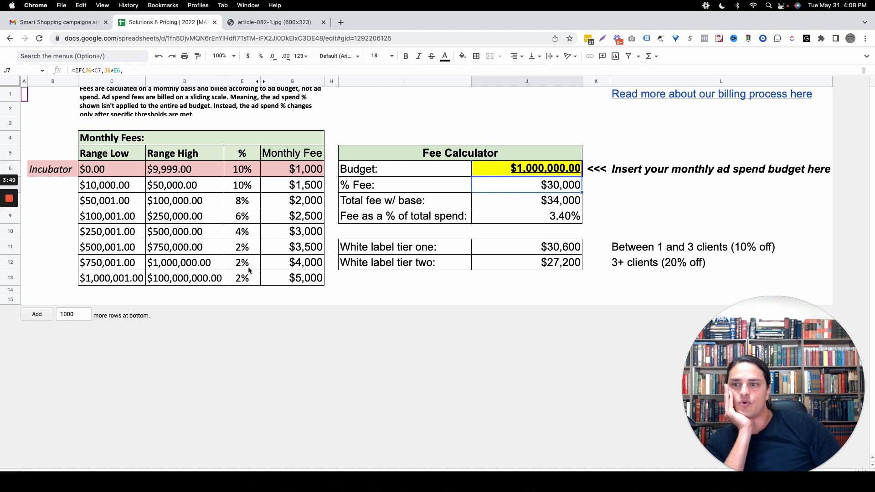
mouse_move(201, 220)
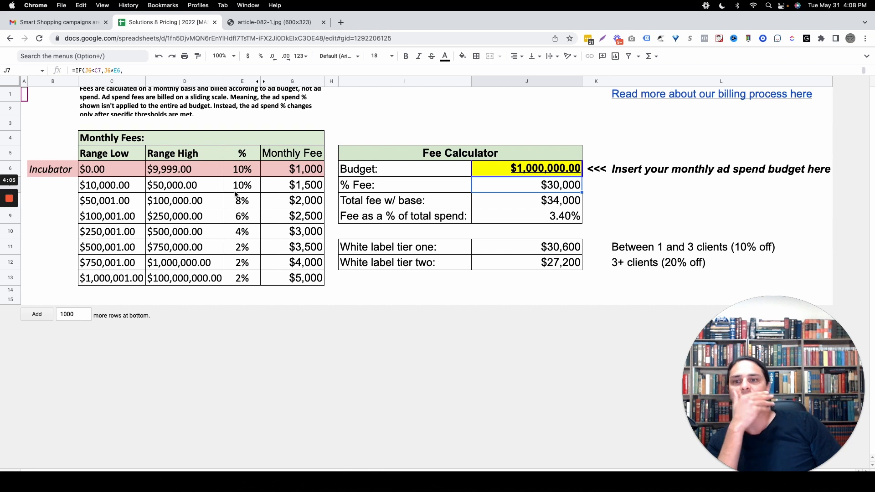
mouse_move(43, 252)
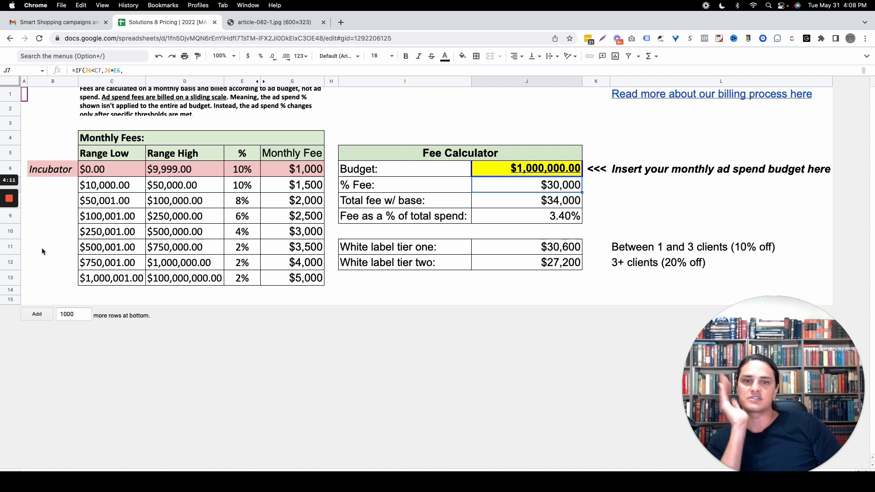
mouse_move(586, 302)
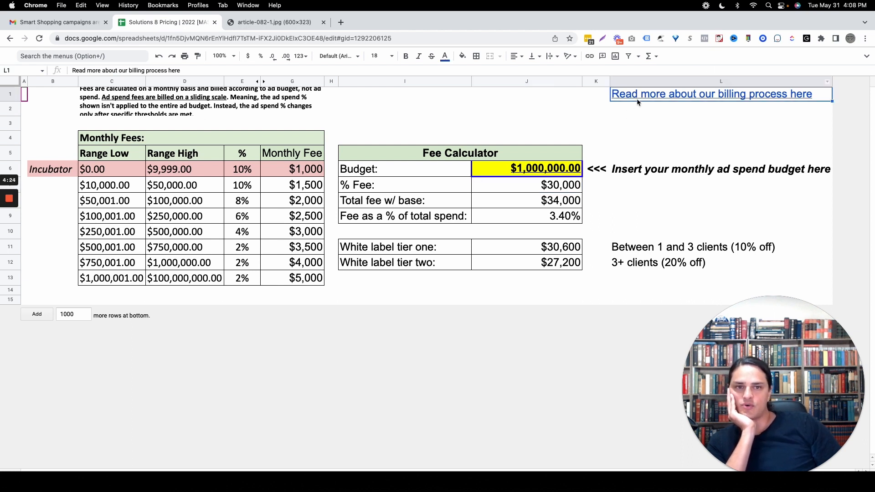
- Read the Solutions 8 Help Center article on billing by approved budget, then return to the pricing sheet
left_click(710, 93)
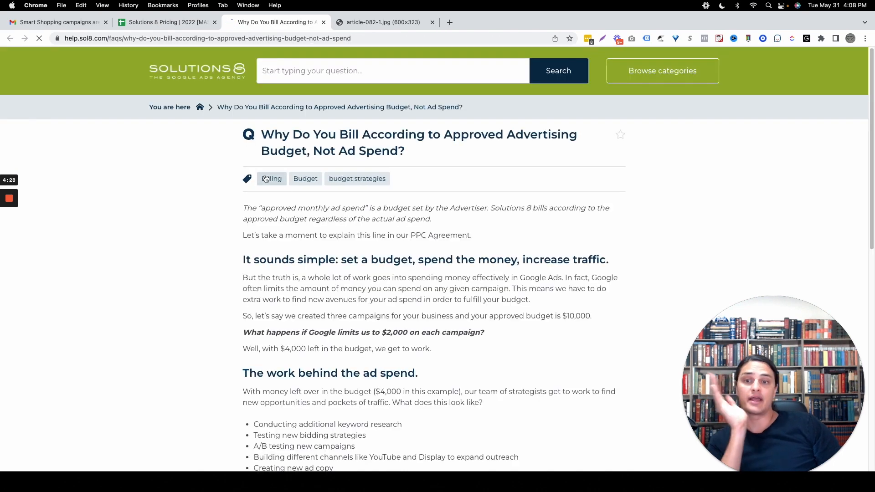
scroll("down", 3)
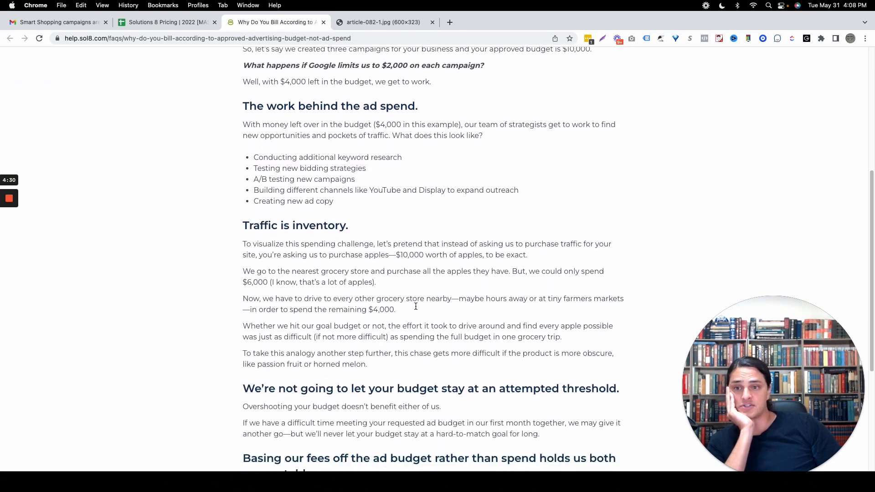
scroll("down", 3)
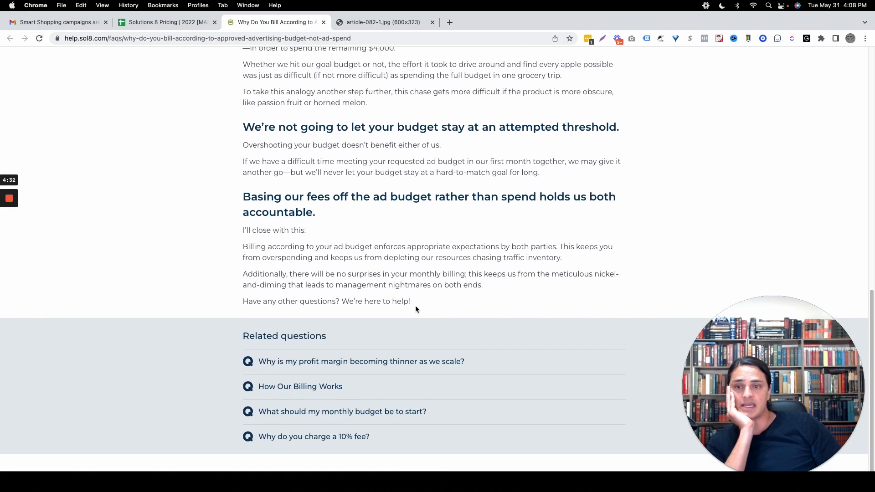
scroll("up", 3)
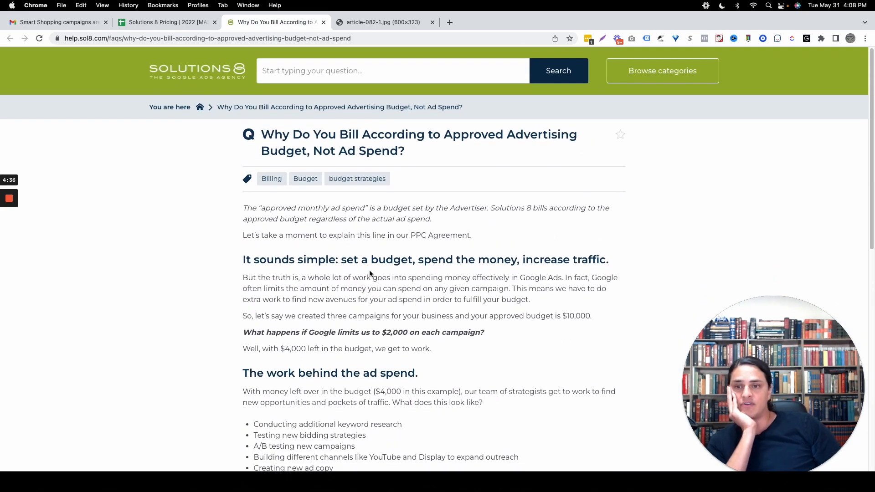
mouse_move(370, 237)
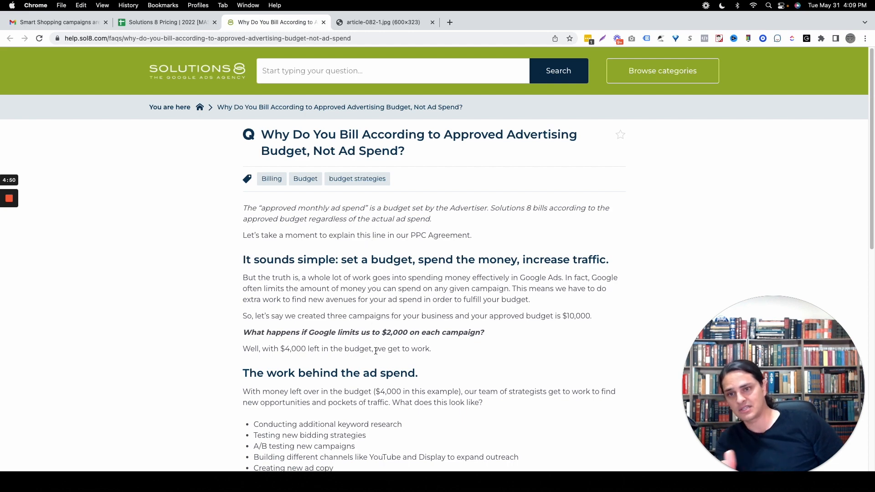
left_click(164, 22)
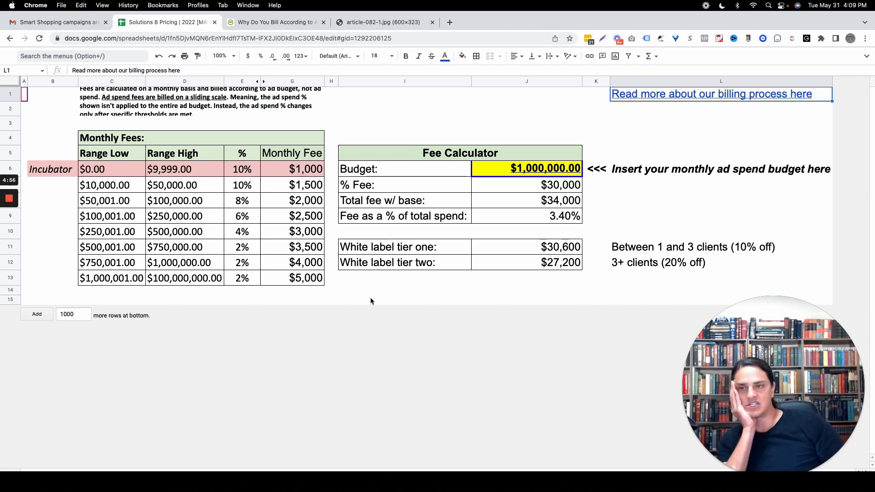
mouse_move(174, 123)
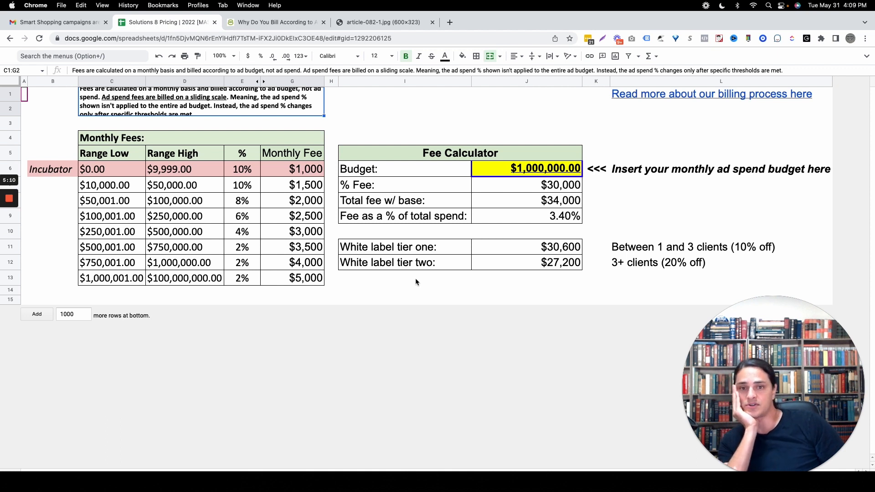
mouse_move(669, 287)
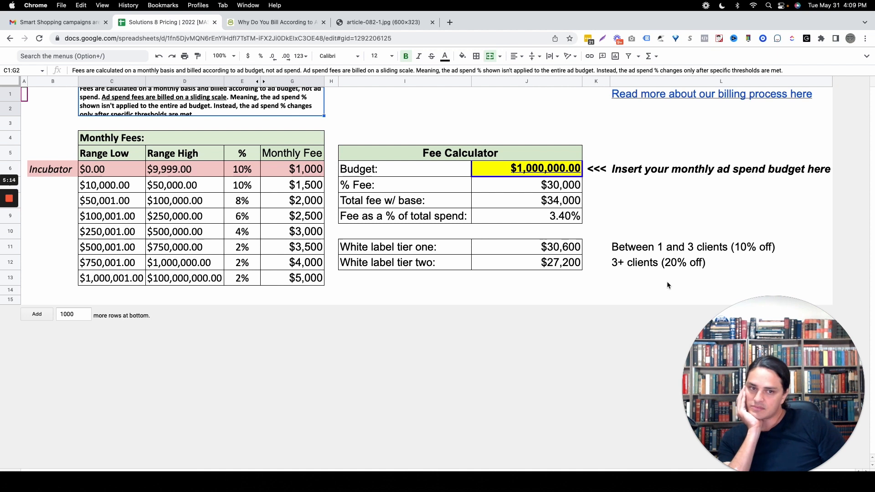
mouse_move(720, 235)
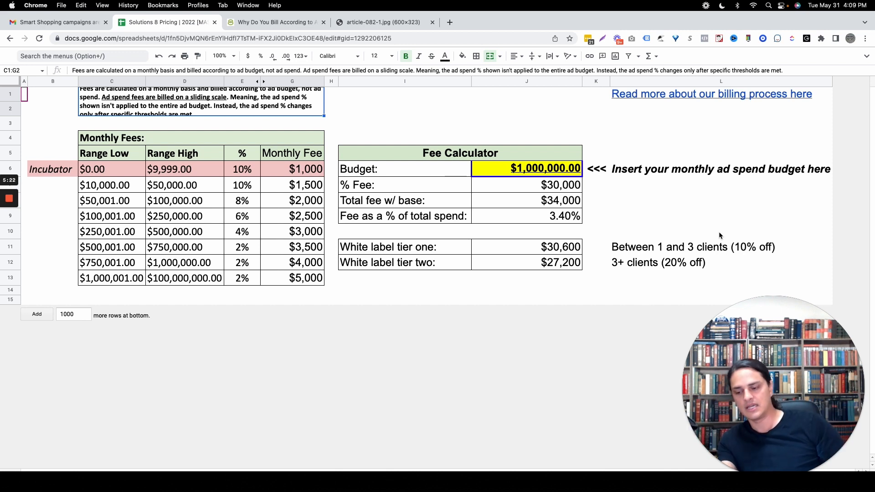
mouse_move(605, 254)
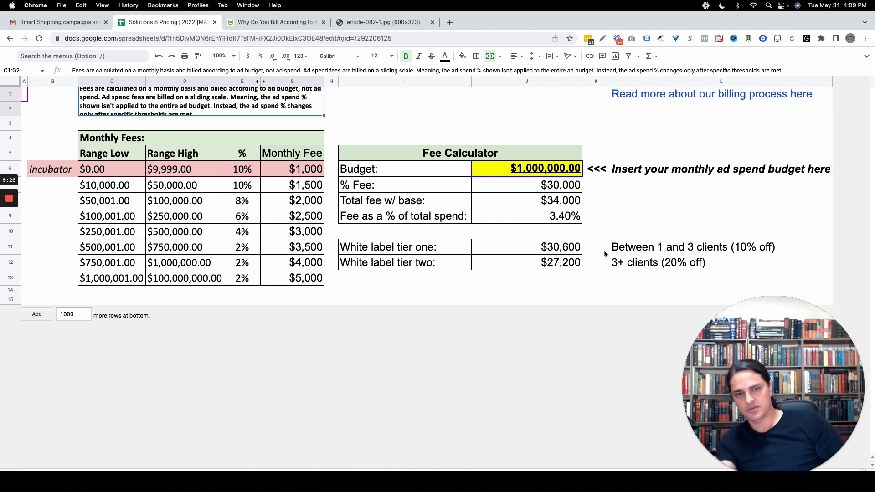
left_click(597, 247)
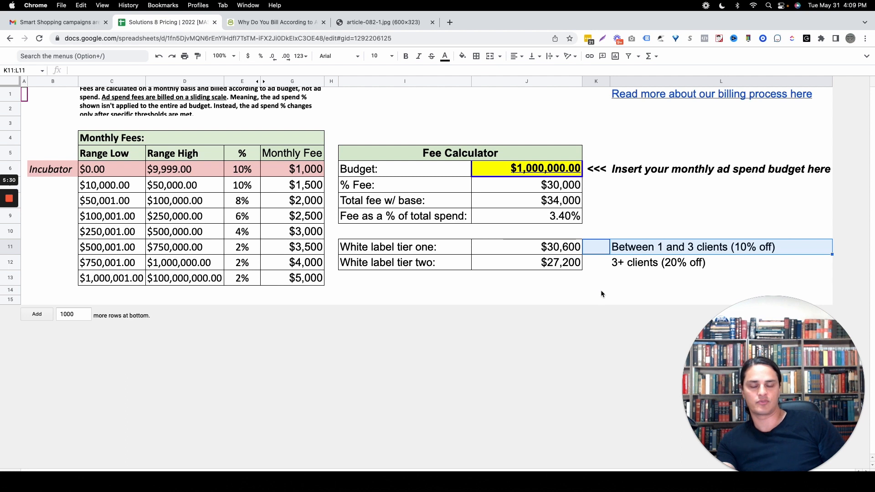
left_click(596, 291)
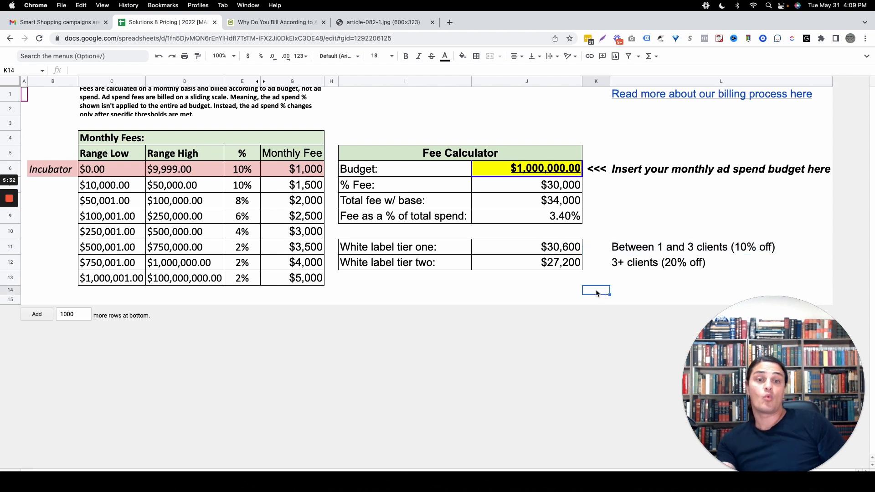
mouse_move(606, 264)
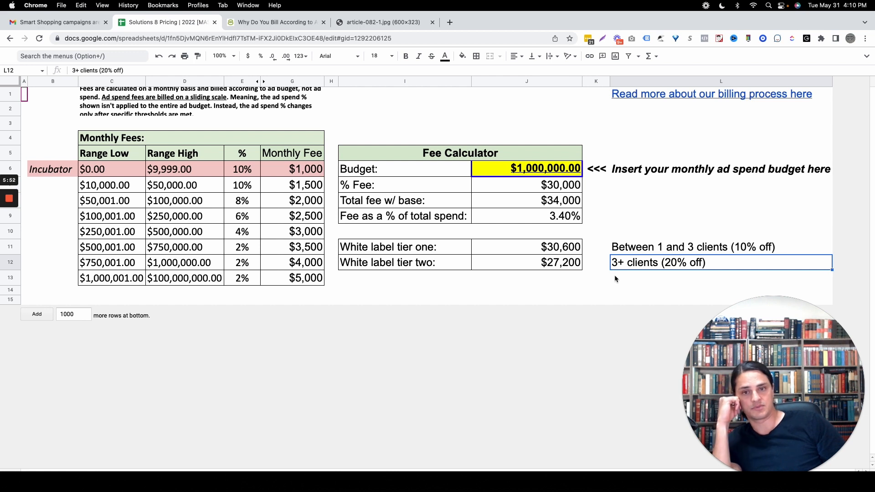
mouse_move(658, 232)
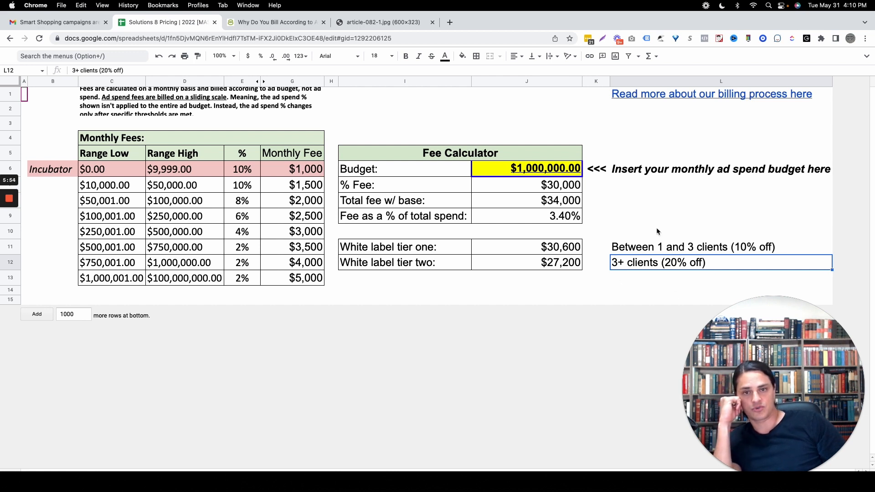
mouse_move(568, 268)
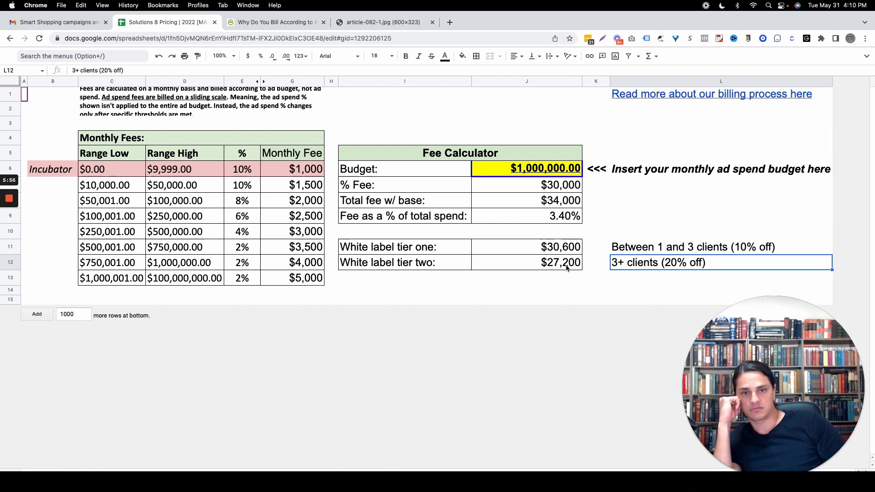
mouse_move(601, 295)
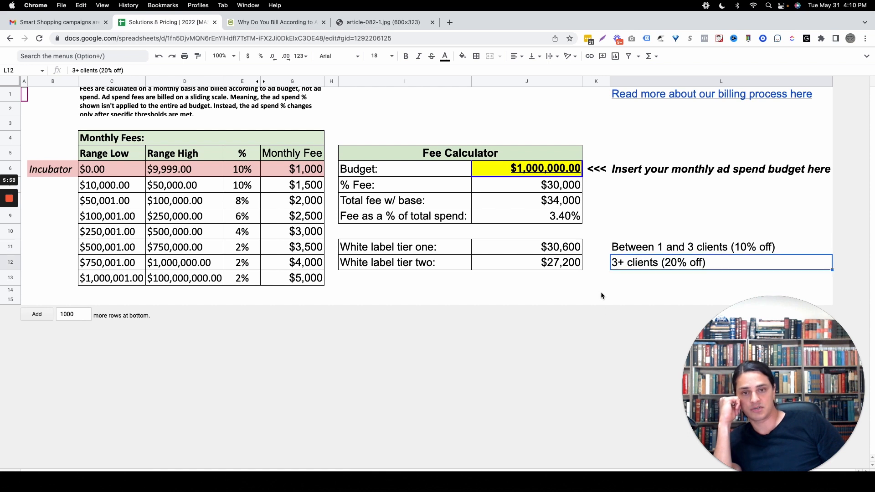
left_click(597, 292)
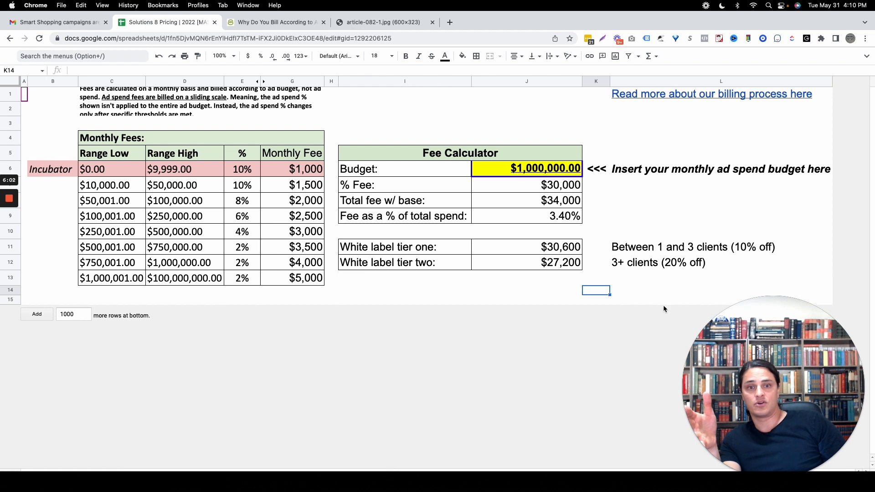
left_click(692, 247)
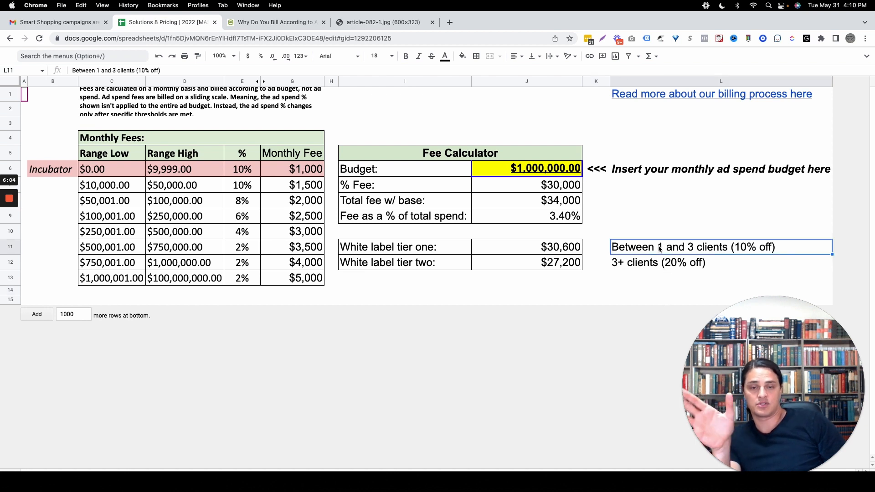
left_click(654, 263)
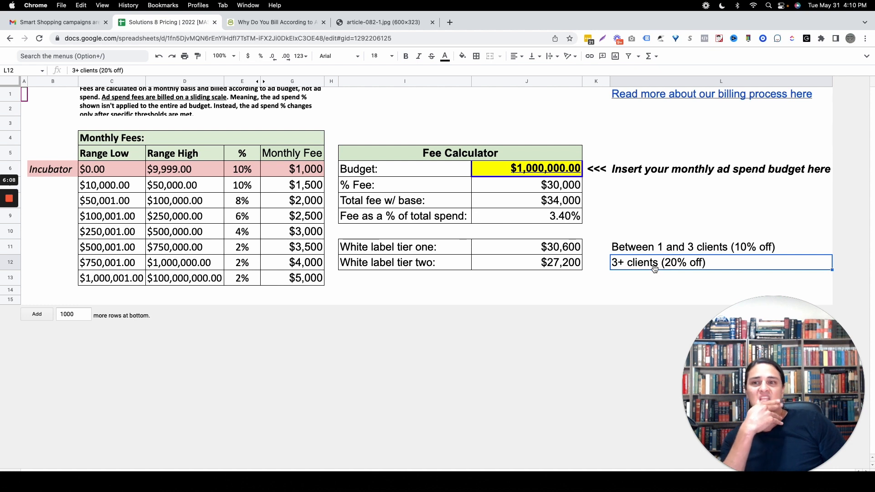
mouse_move(695, 262)
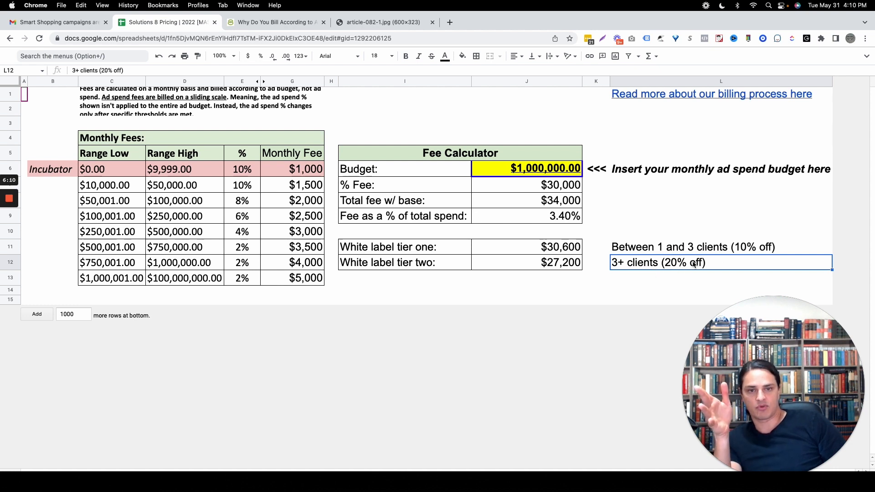
left_click(595, 278)
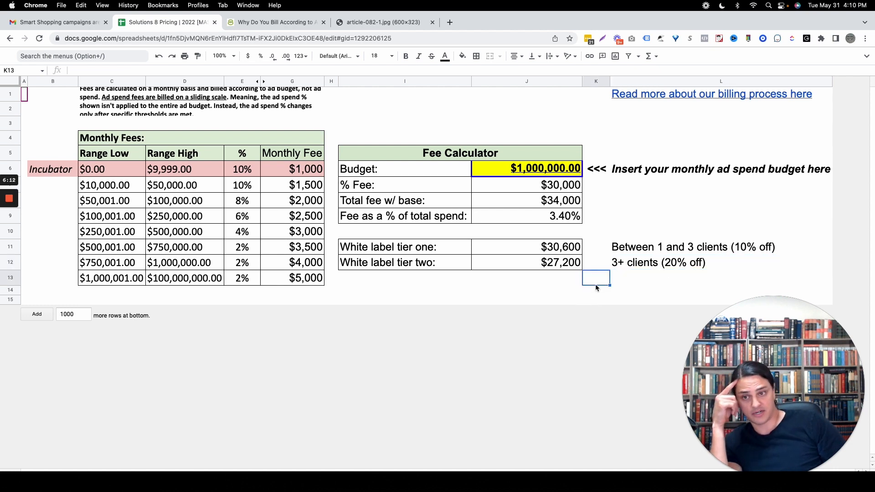
mouse_move(613, 206)
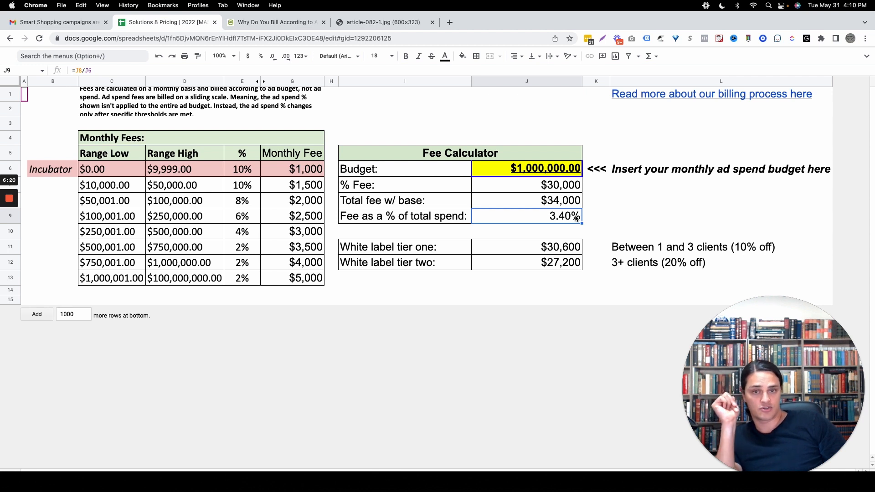
mouse_move(592, 221)
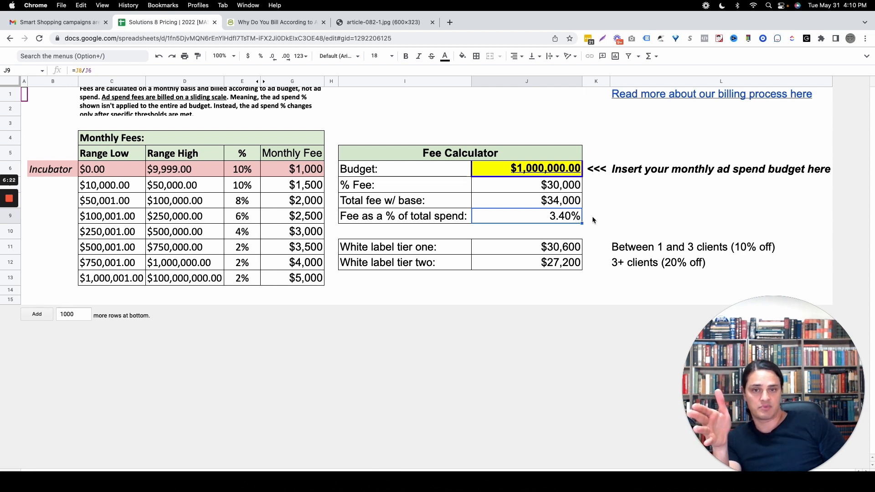
mouse_move(554, 219)
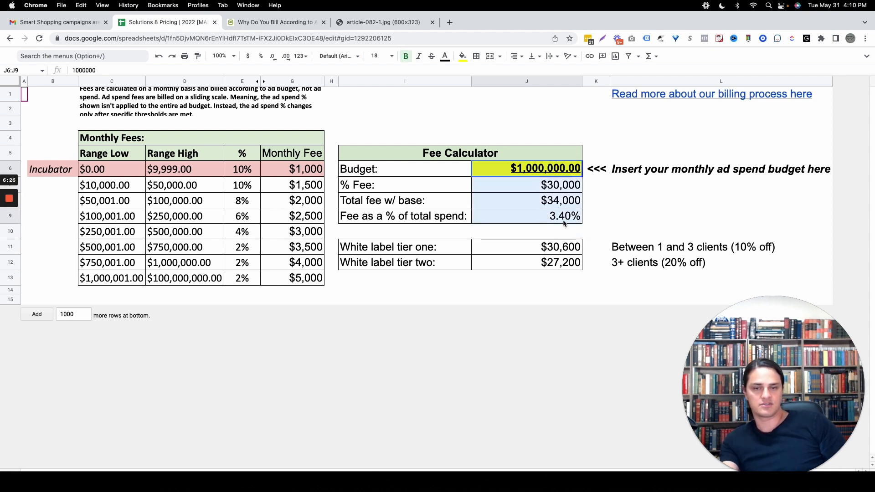
- Clear the fee calculator selection and open sol8.com in a new Chrome tab
left_click(597, 217)
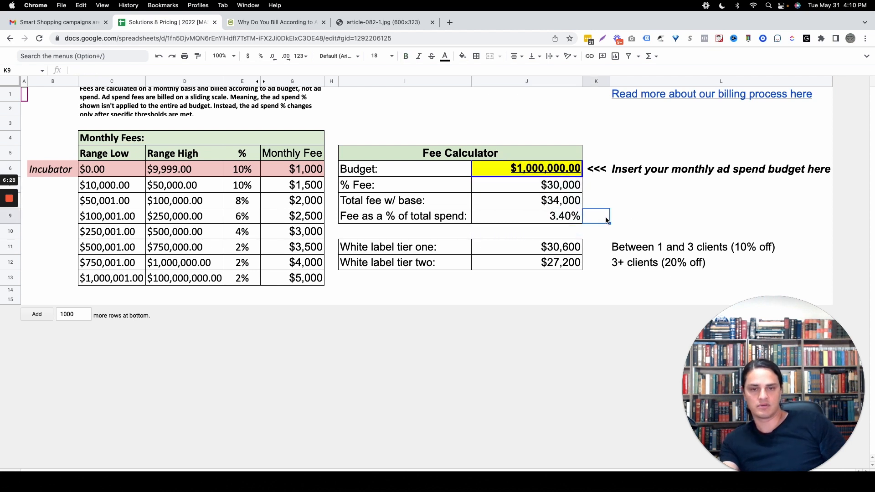
mouse_move(600, 273)
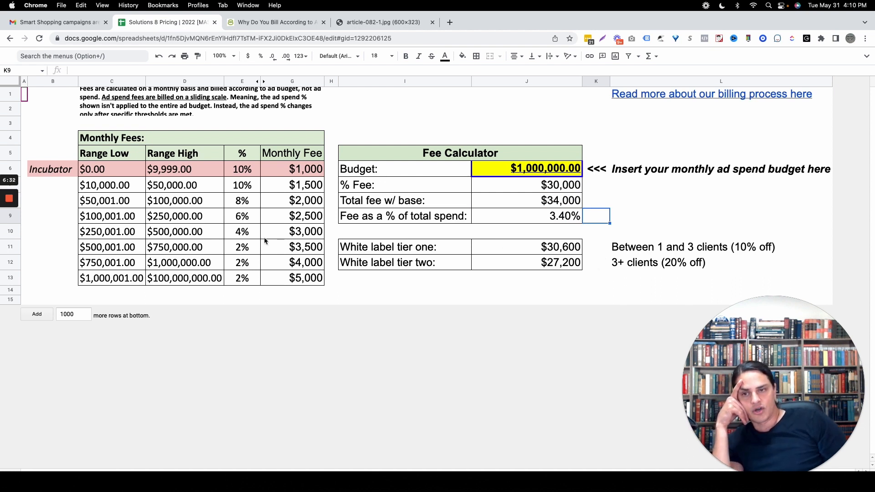
mouse_move(384, 273)
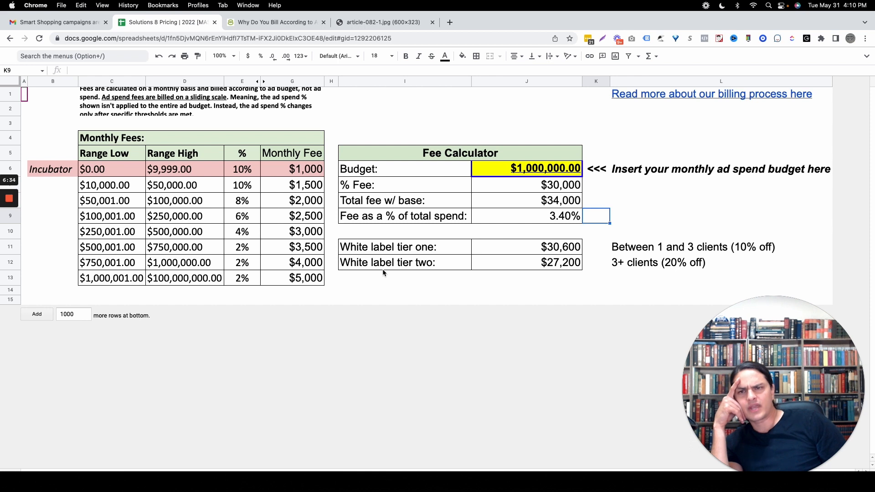
mouse_move(362, 228)
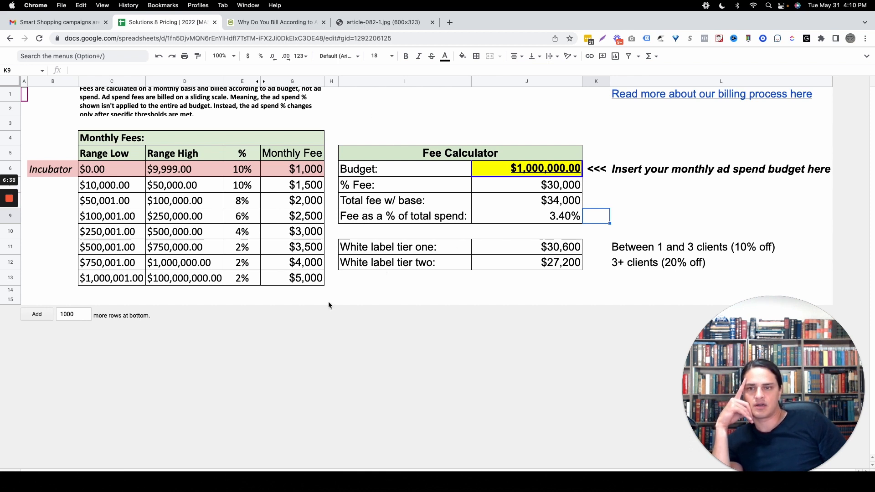
left_click(330, 299)
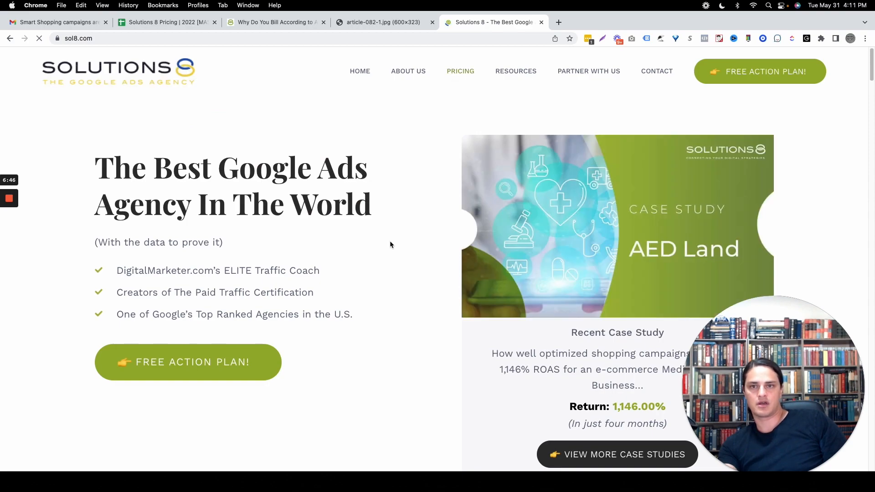
- On the Solutions 8 Pricing page, enter a 50000 budget in the website calculator
left_click(460, 72)
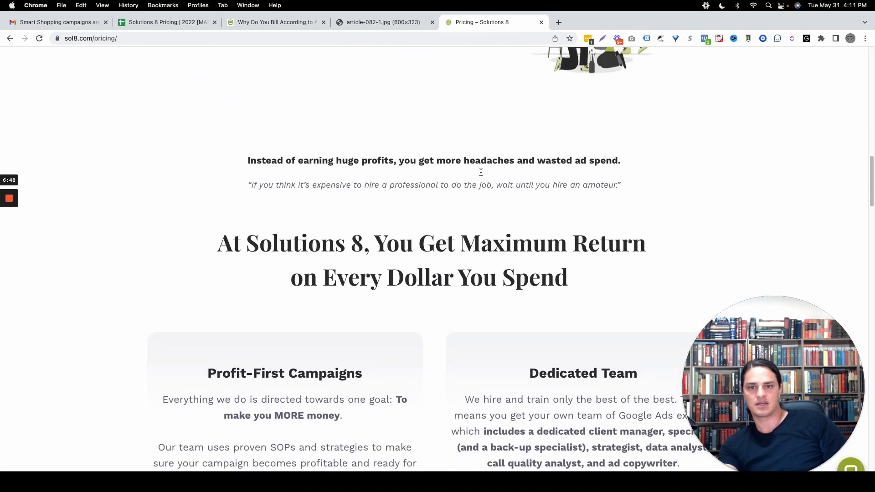
scroll("down", 3)
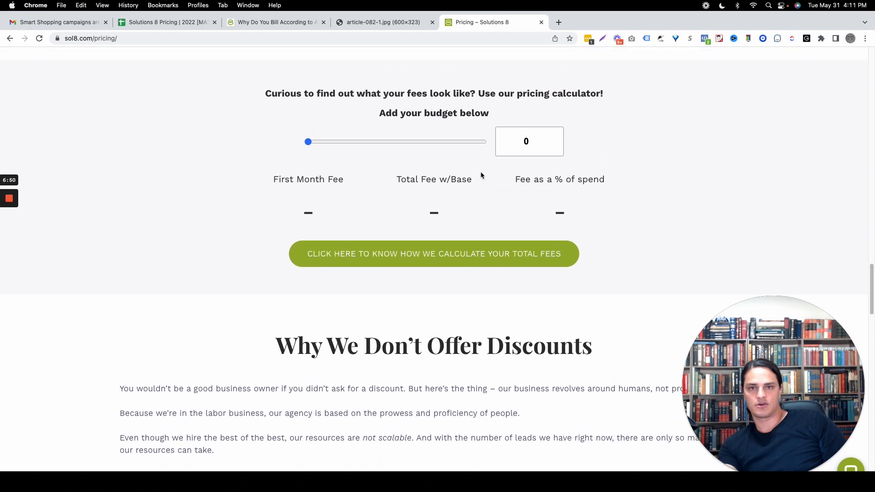
type("50000")
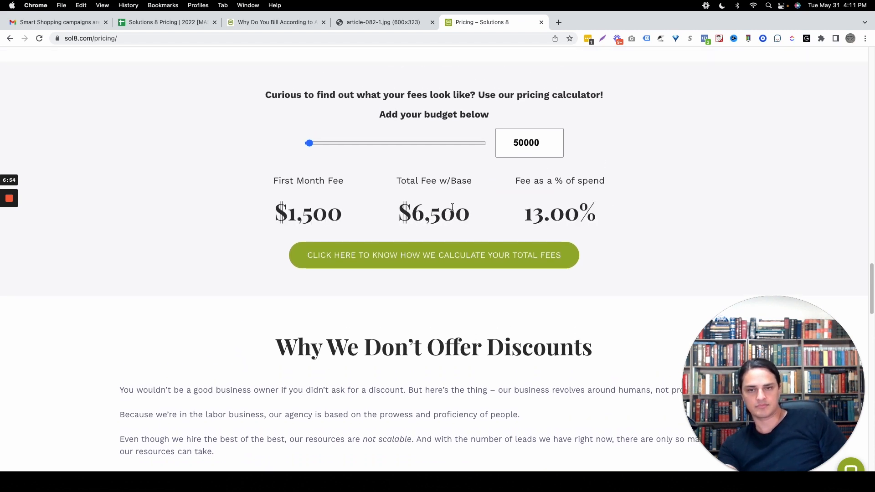
- Set the sheet's budget to $50,000, matching the website's $6,500 total fee at 13.00%
left_click(164, 22)
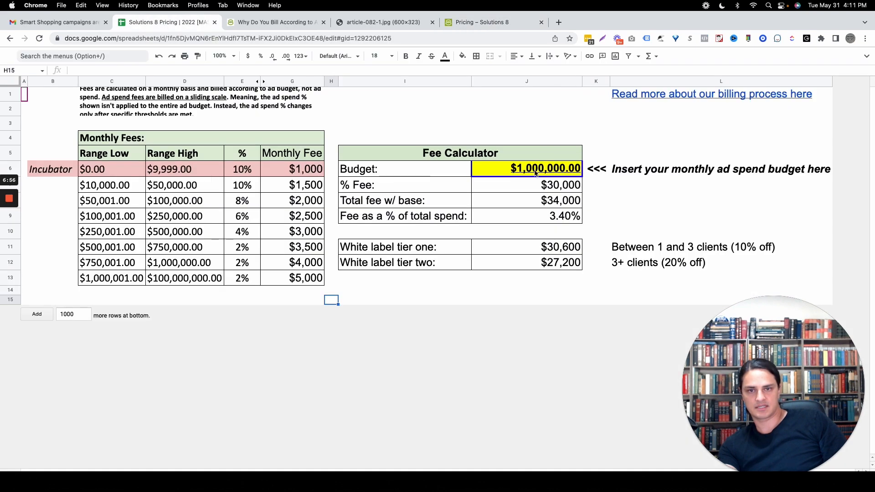
type("50000")
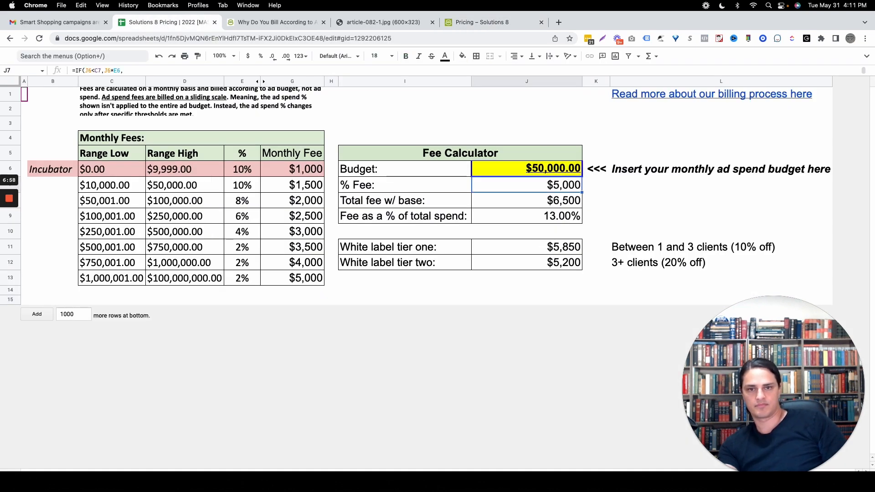
left_click(483, 22)
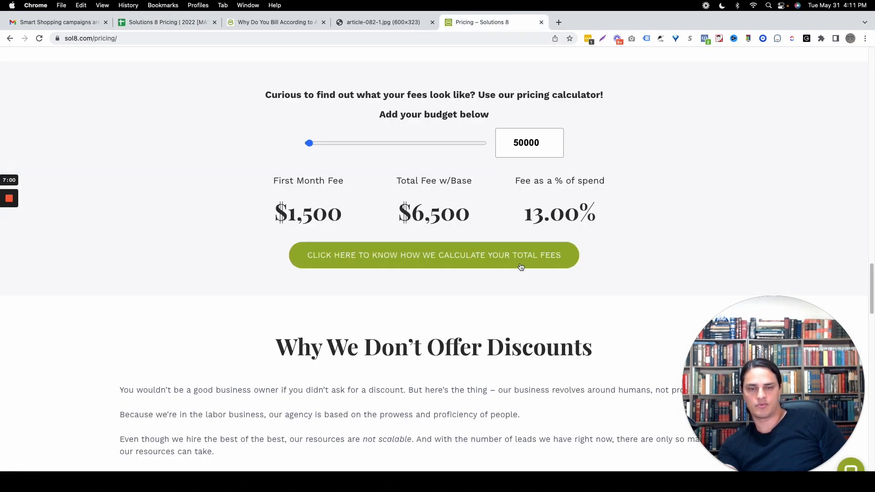
- Scroll the pricing page, then close the billing article and tax bracket image tabs
scroll("down", 3)
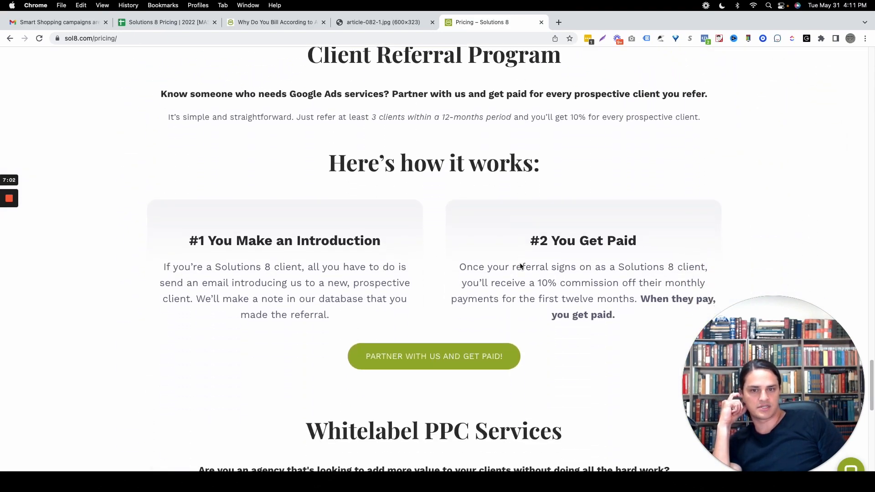
scroll("down", 3)
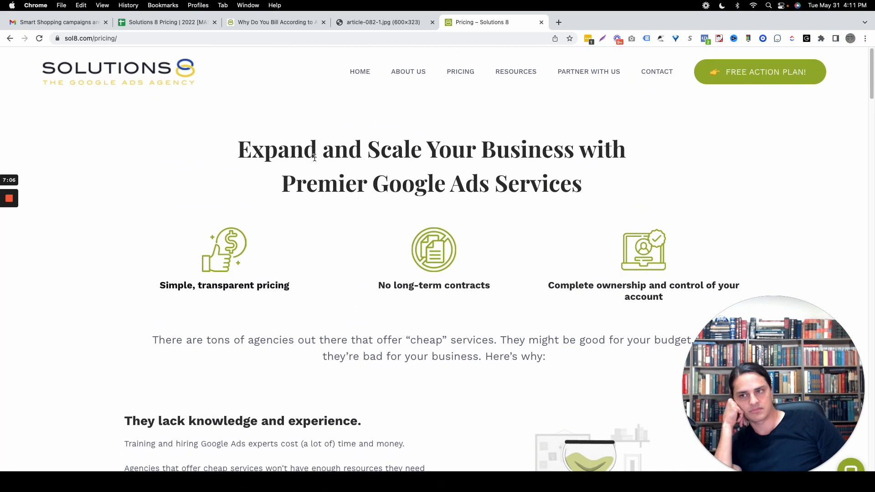
left_click(9, 199)
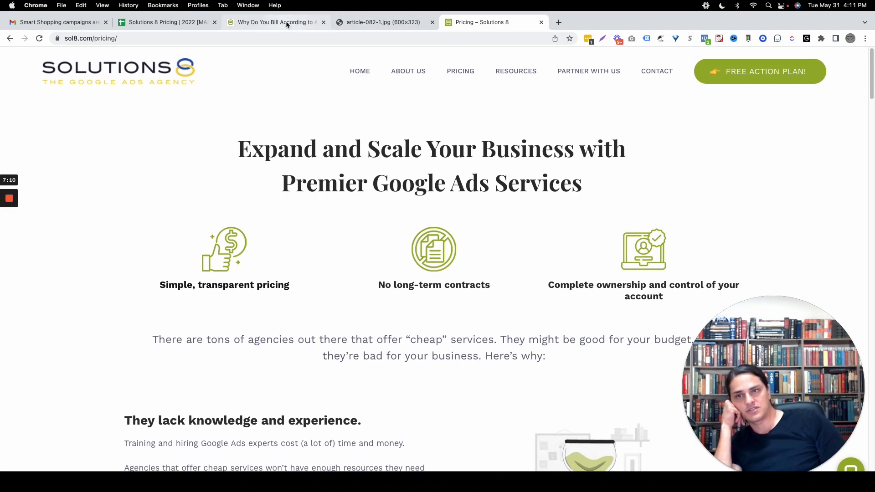
left_click(274, 22)
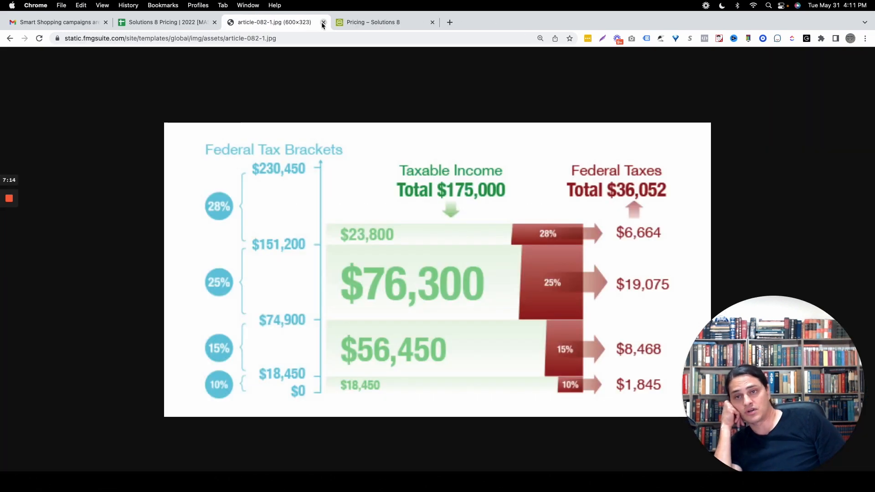
left_click(321, 22)
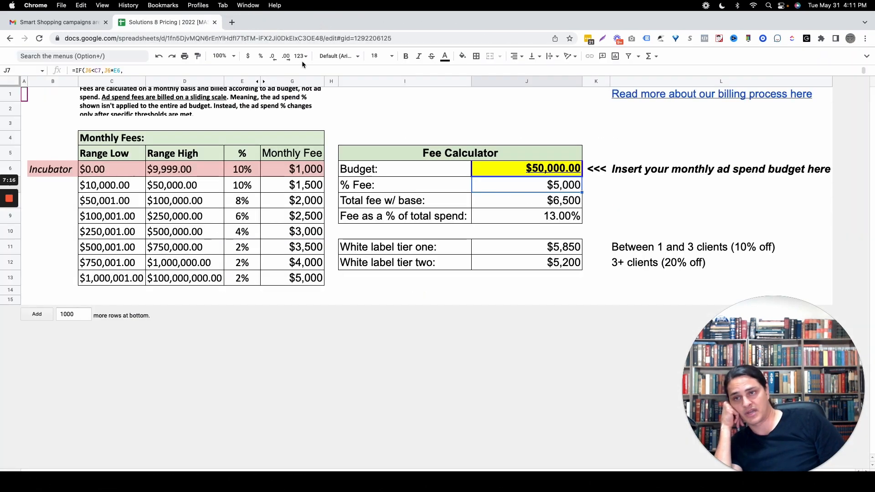